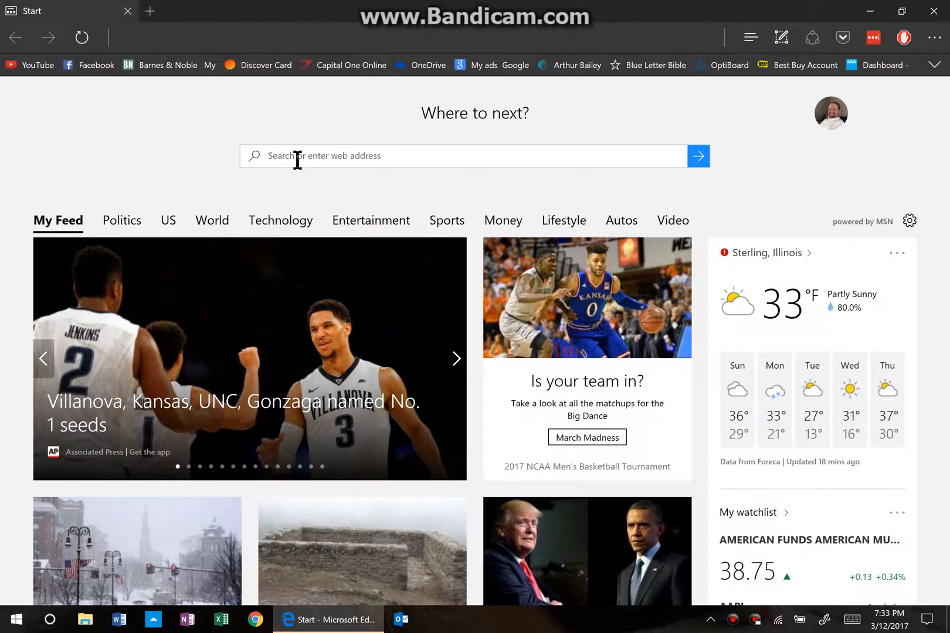
Step: Search Bing for "how to update surface dock" from the Edge start page
click(455, 357)
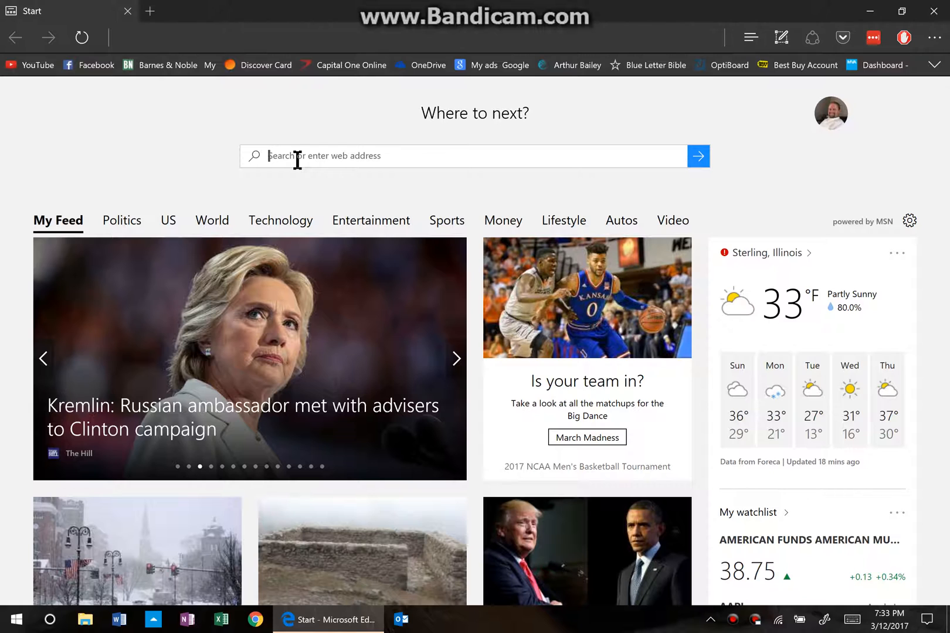
text(how to)
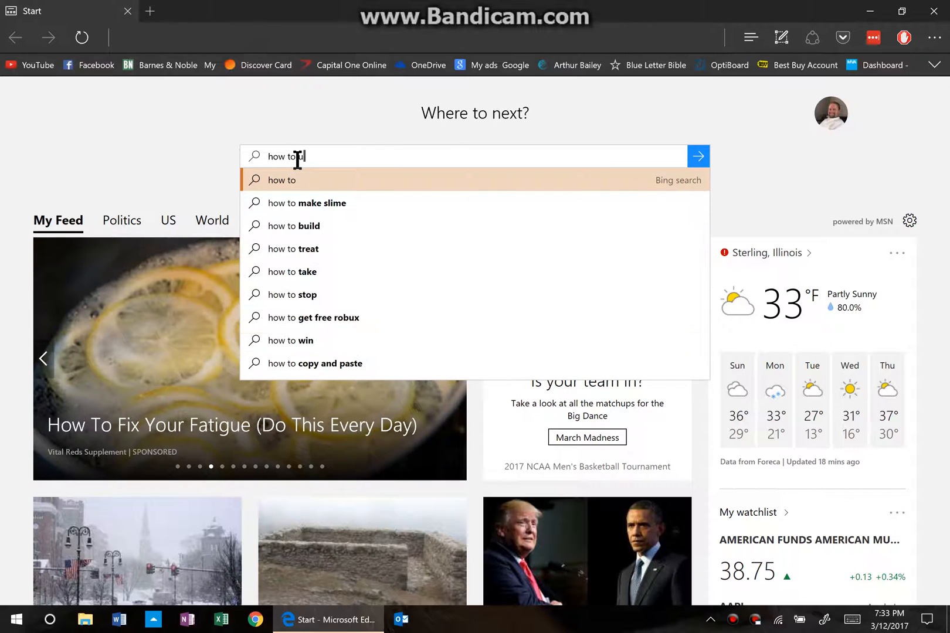
text(update su)
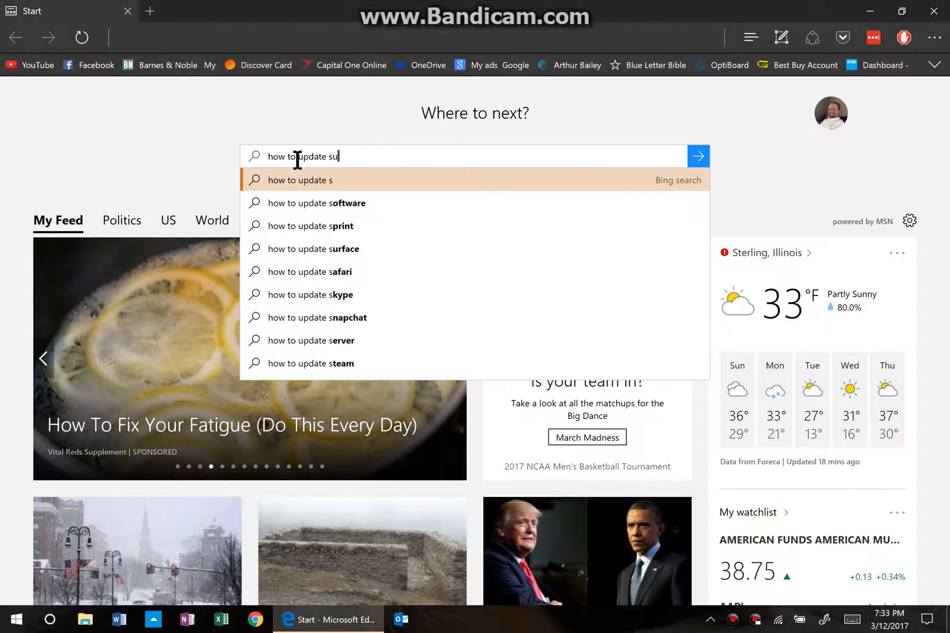
text(rface dock)
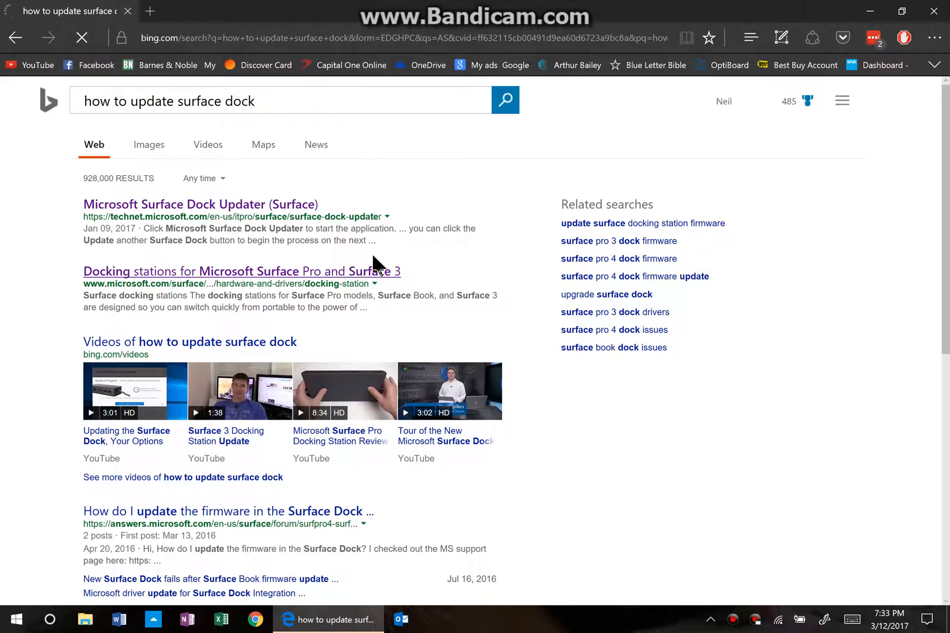
Step: Follow the Microsoft Surface Dock Updater article's link to the Surface Tools for IT download page
click(201, 204)
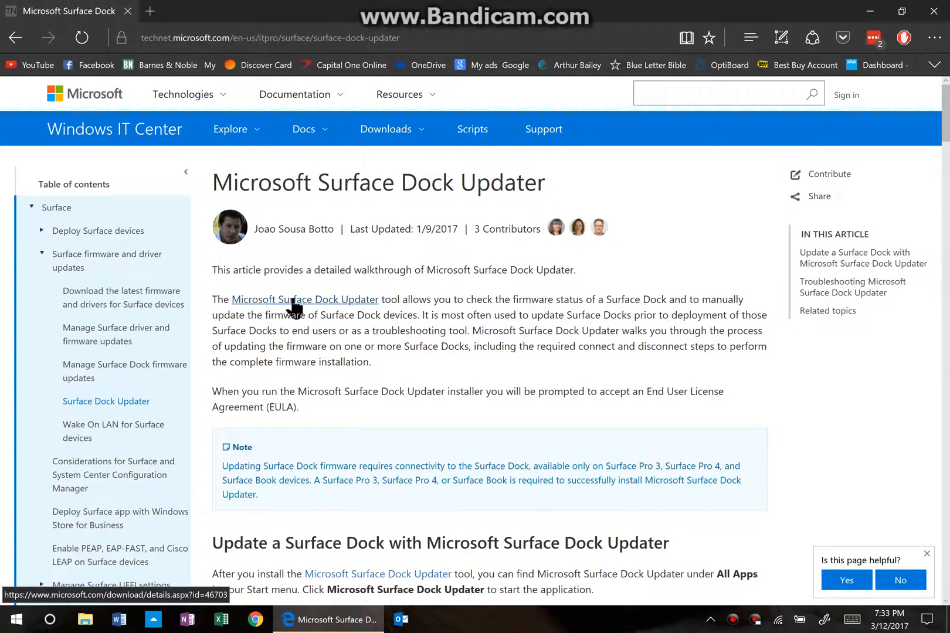
click(305, 299)
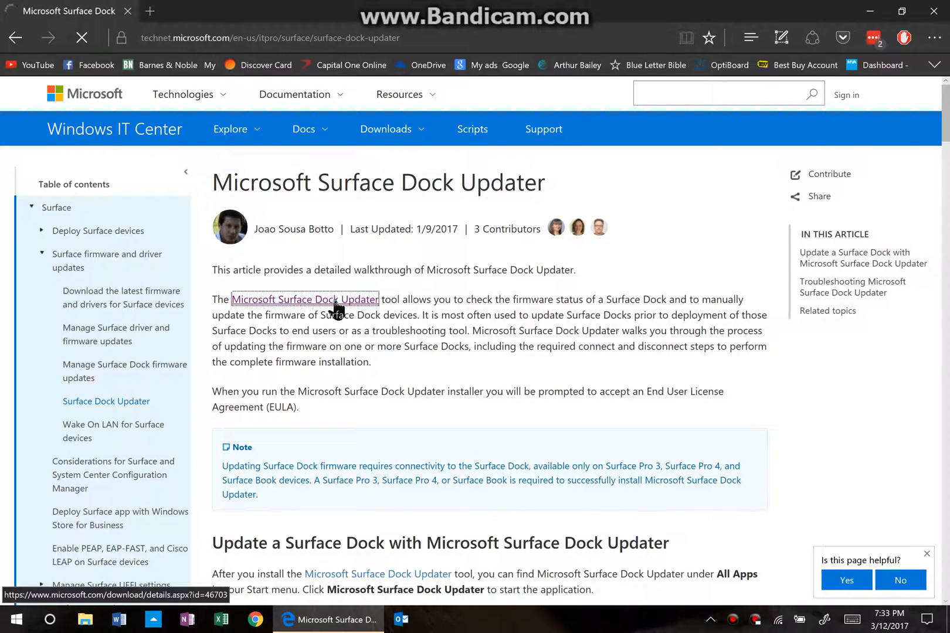
click(305, 299)
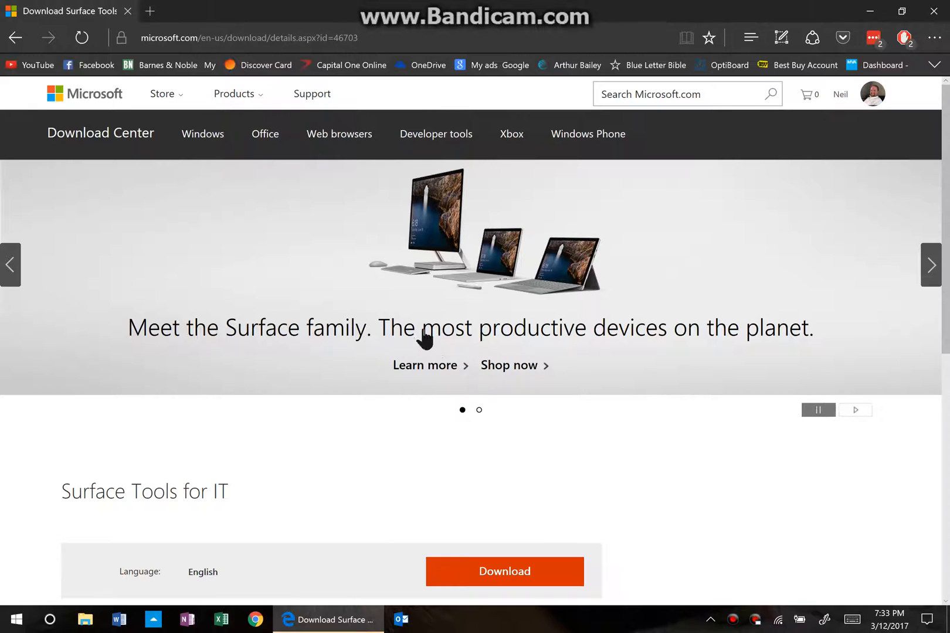
Step: Expand the Details section listing the download's files, including SurfaceDockUpdaterSetup.msi
scroll(down, 3)
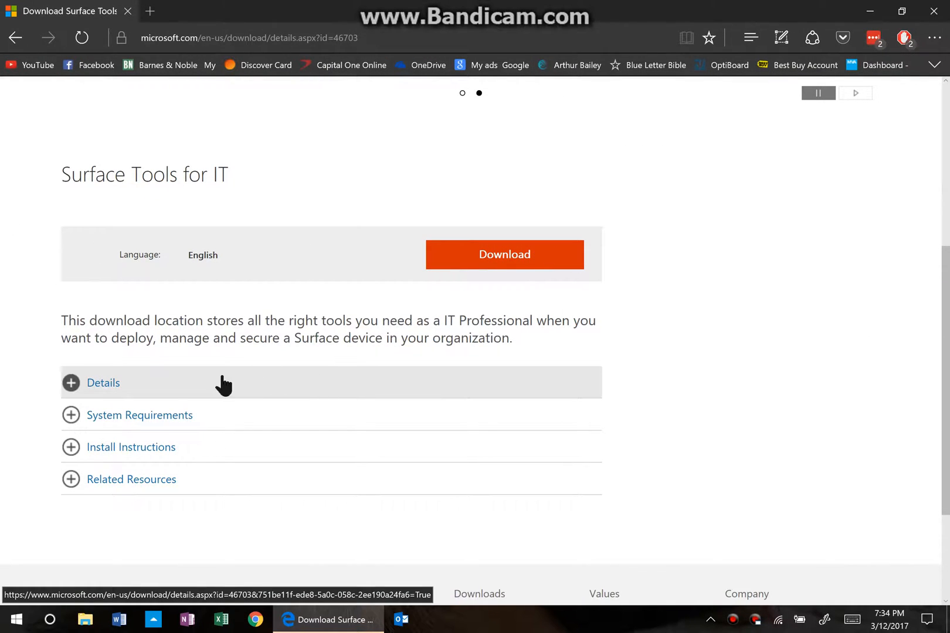
click(103, 383)
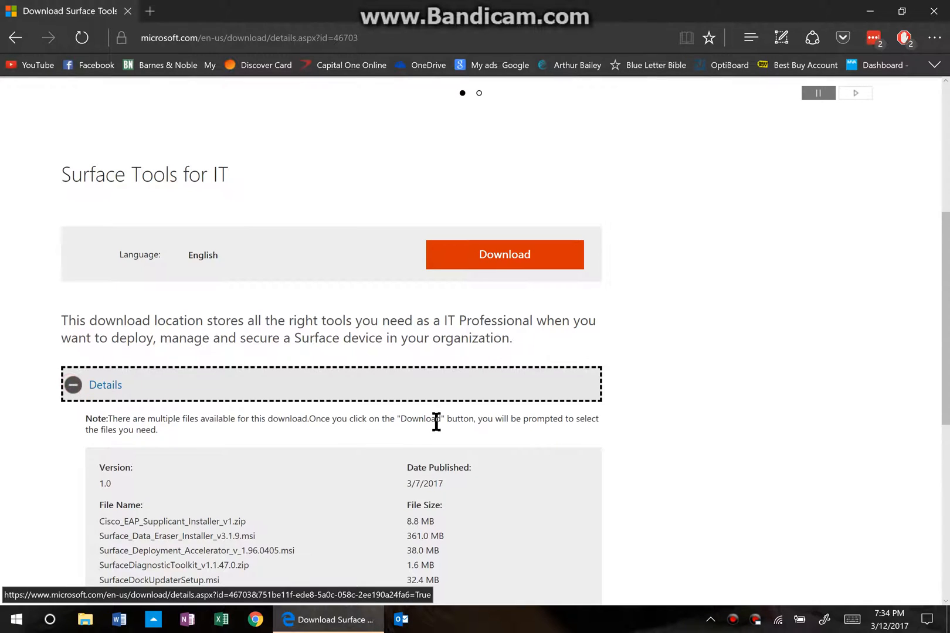
scroll(down, 3)
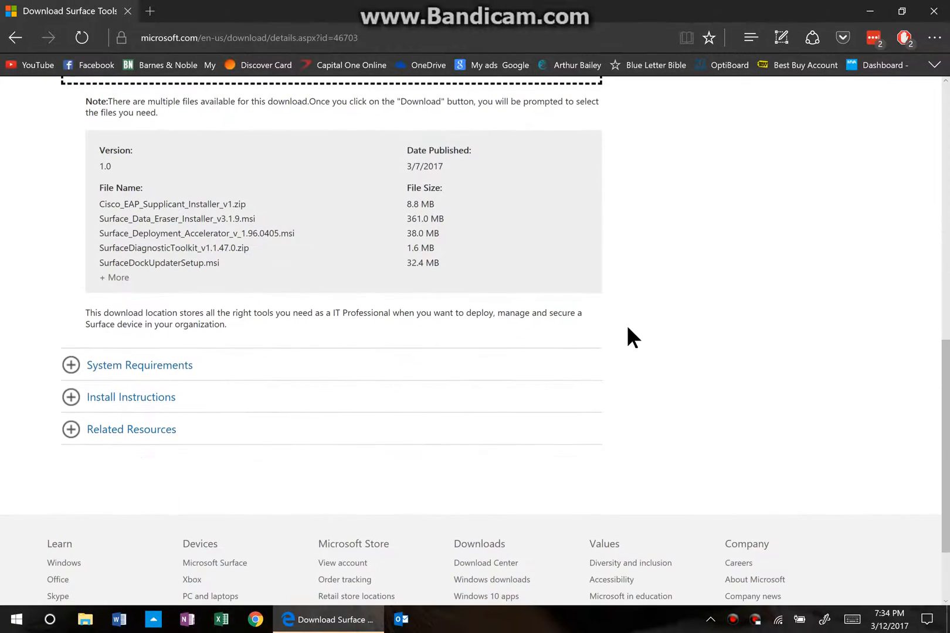
scroll(up, 3)
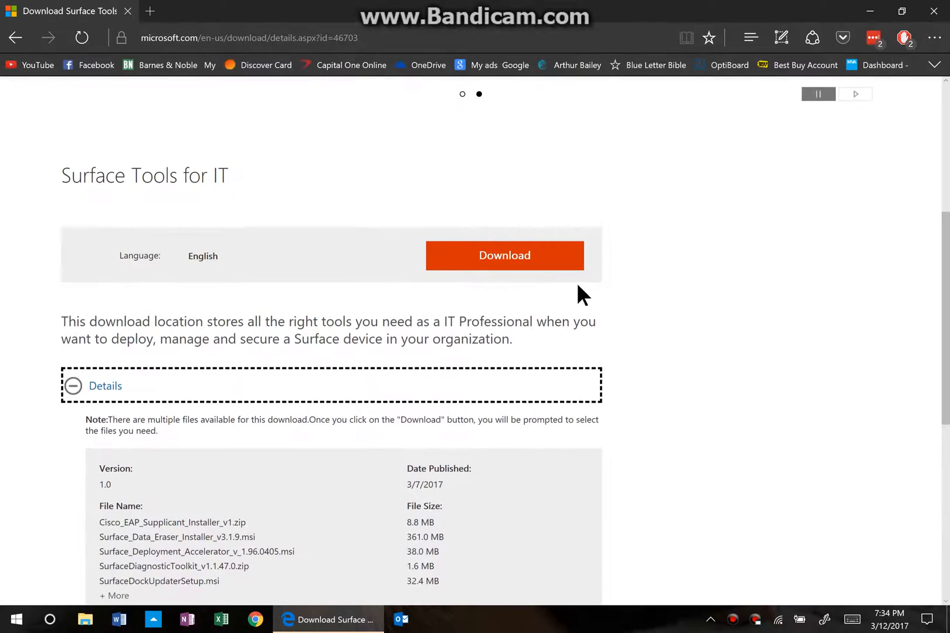
mouse_move(505, 257)
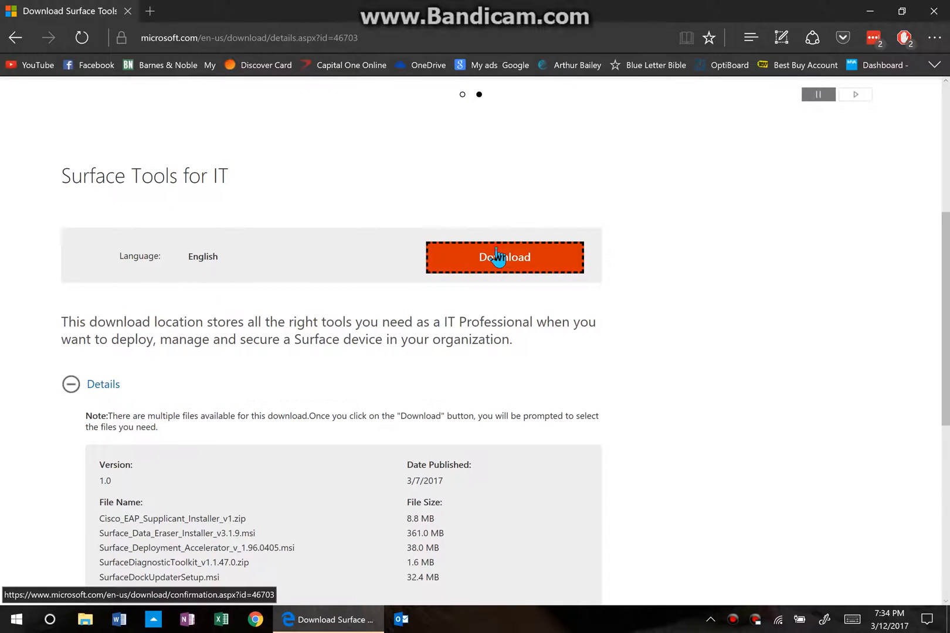
Step: Select only SurfaceDockUpdaterSetup.msi in the download file chooser and proceed to download it
click(504, 257)
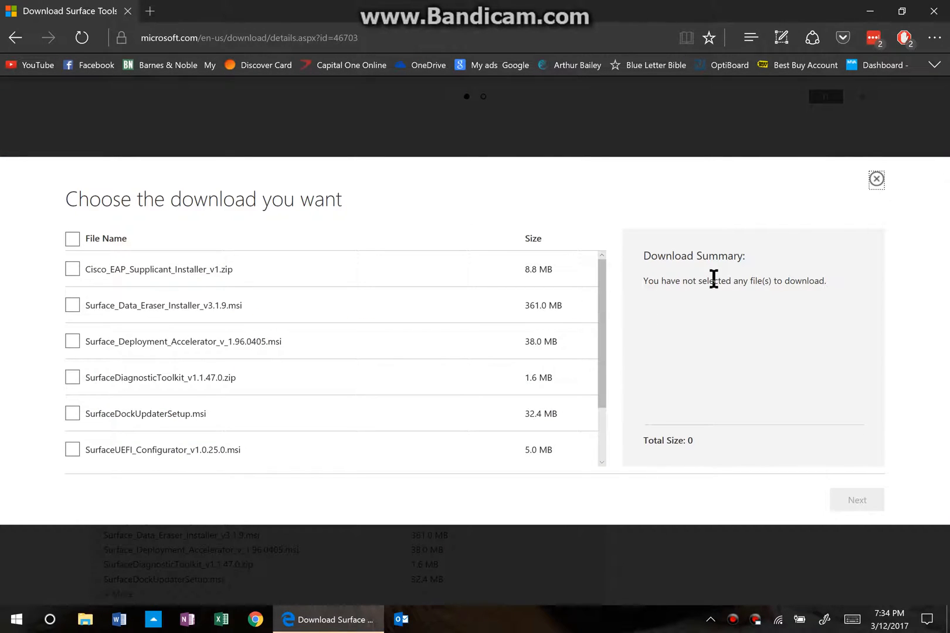
mouse_move(617, 167)
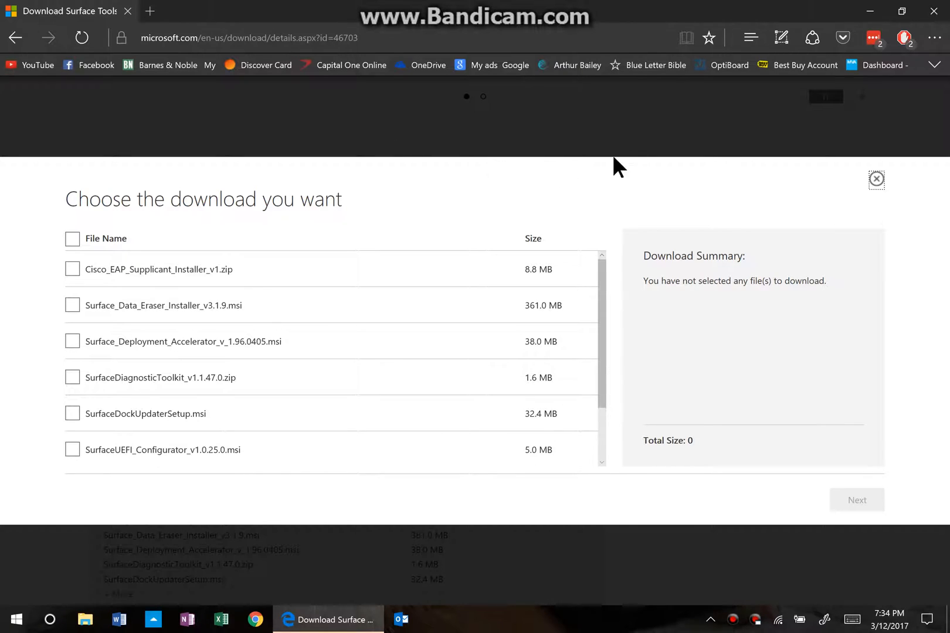
mouse_move(814, 378)
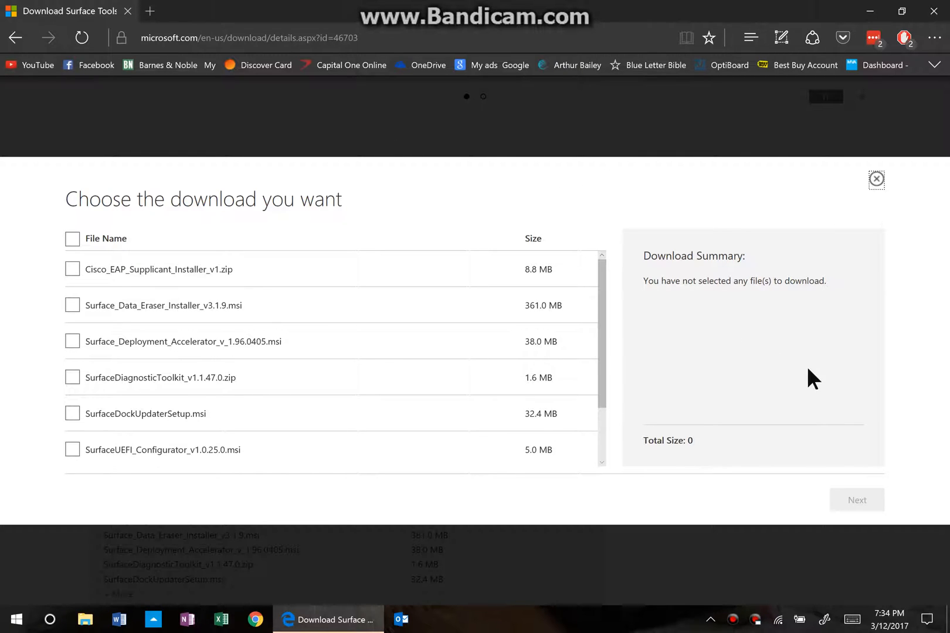
mouse_move(396, 268)
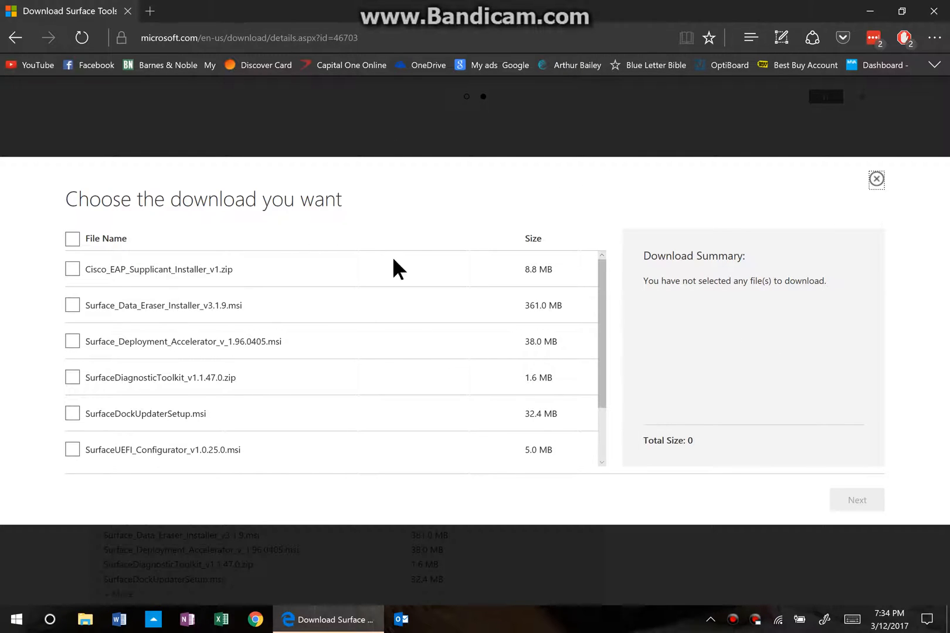
mouse_move(71, 268)
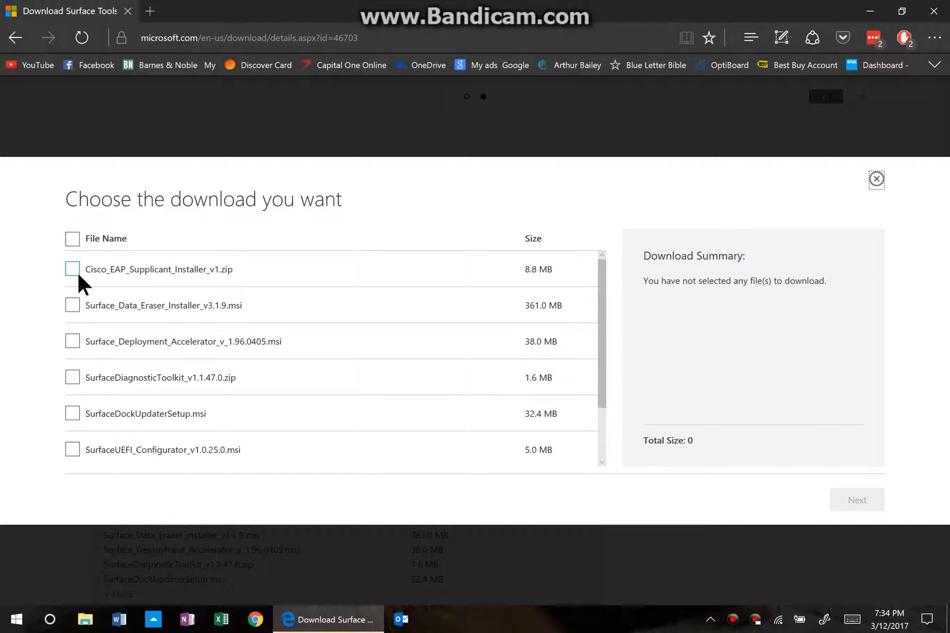
mouse_move(374, 392)
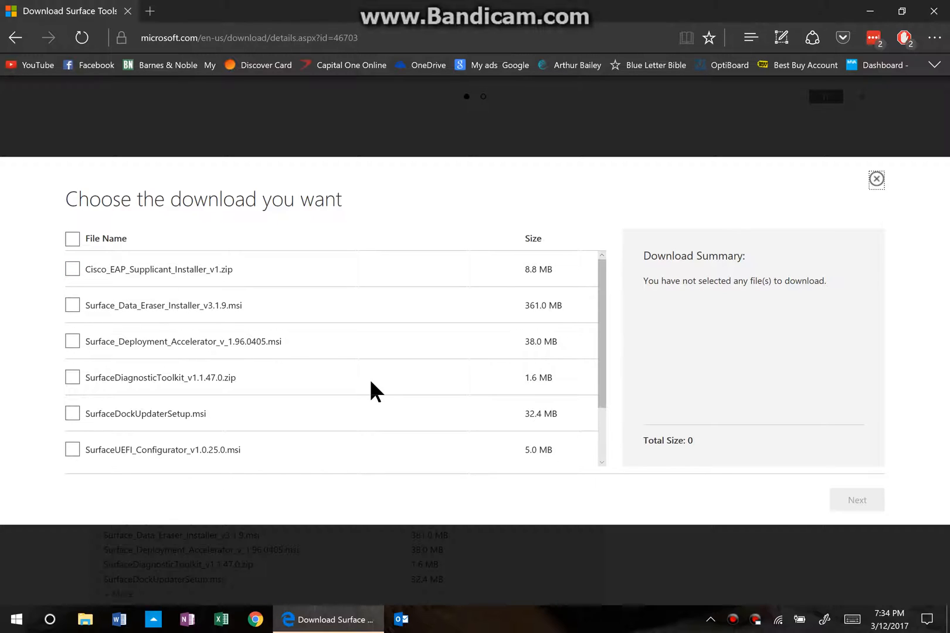
mouse_move(161, 419)
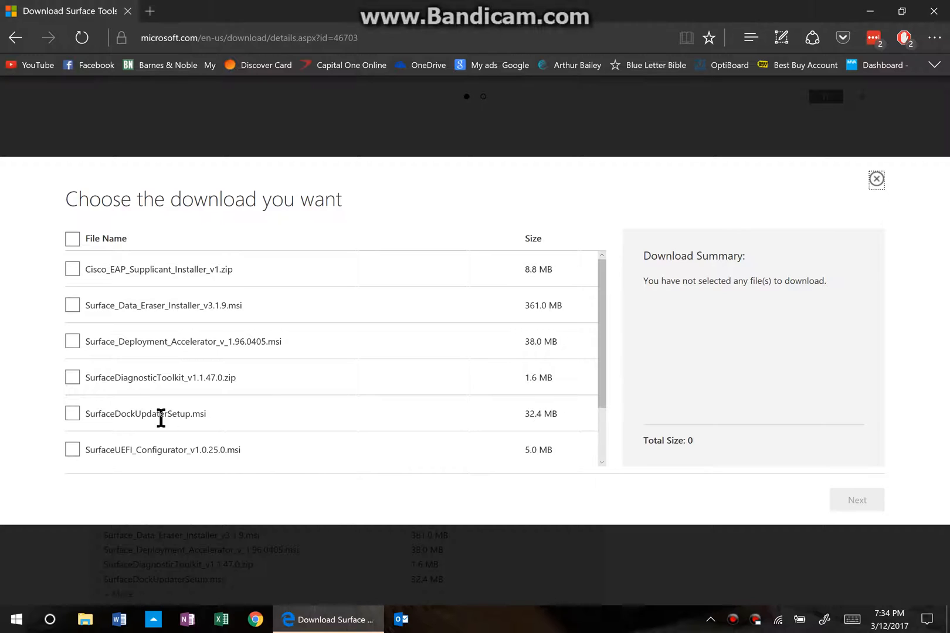
click(71, 413)
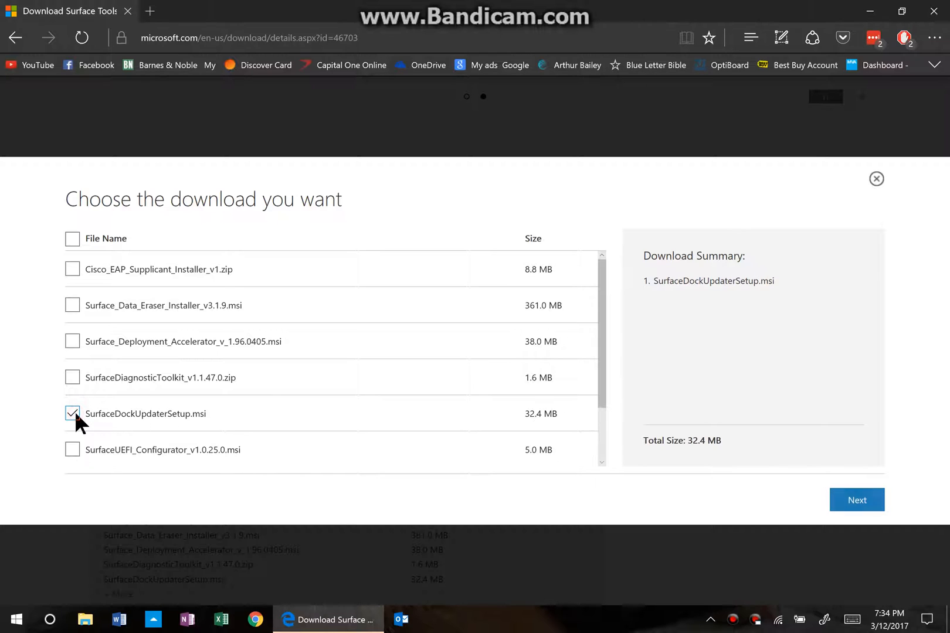
mouse_move(229, 423)
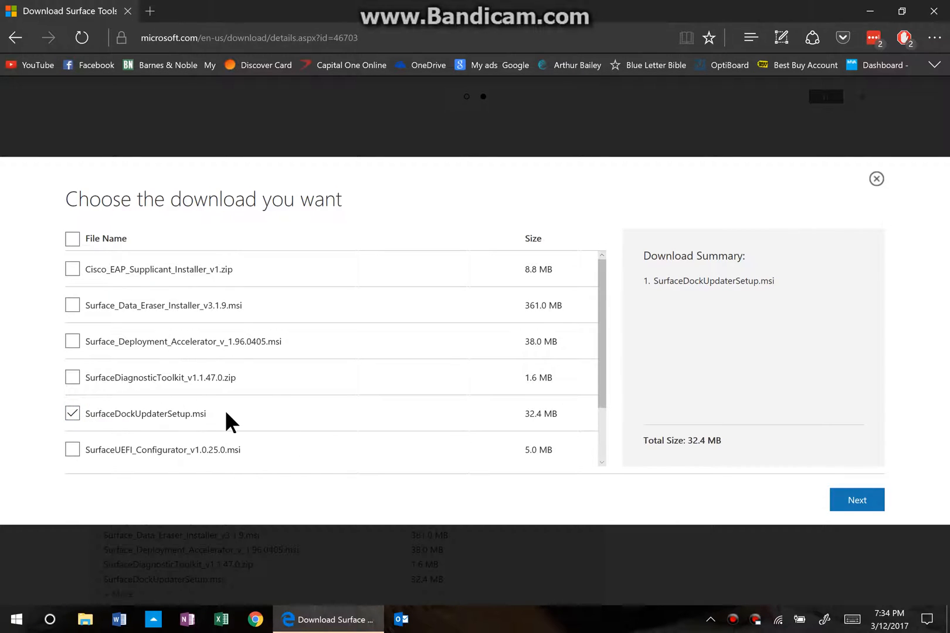
mouse_move(685, 457)
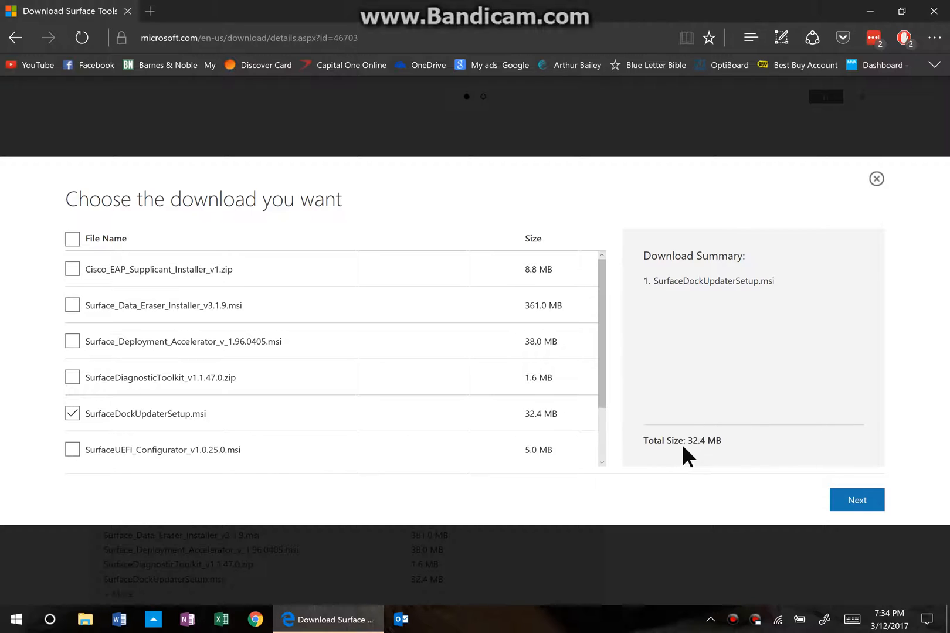
mouse_move(891, 321)
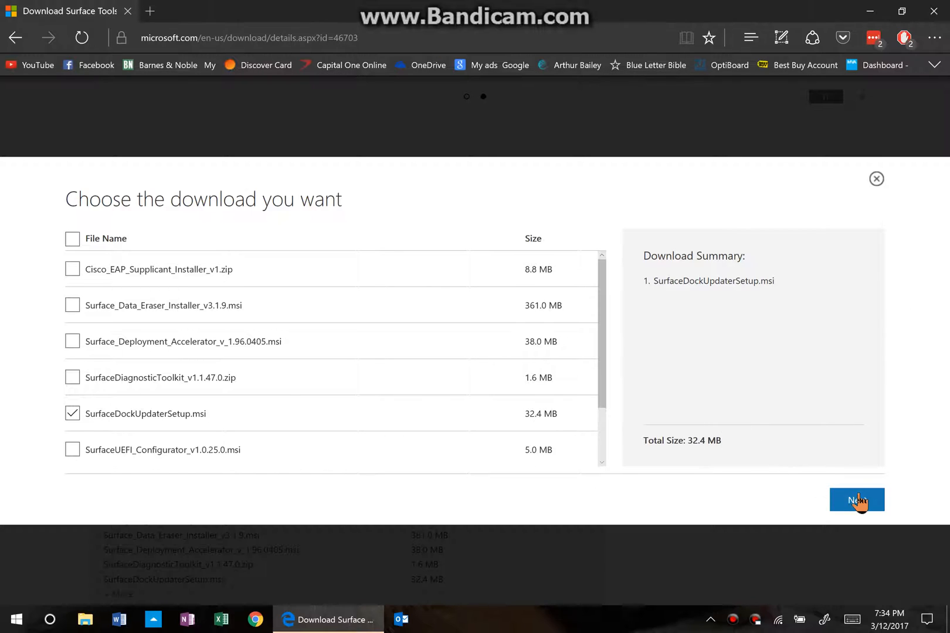
click(856, 500)
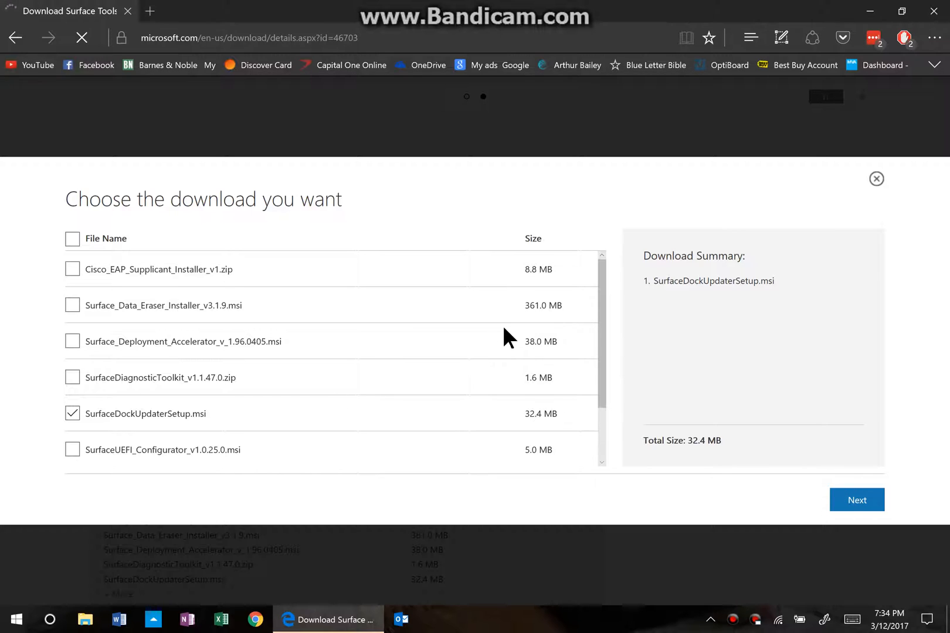
mouse_move(591, 356)
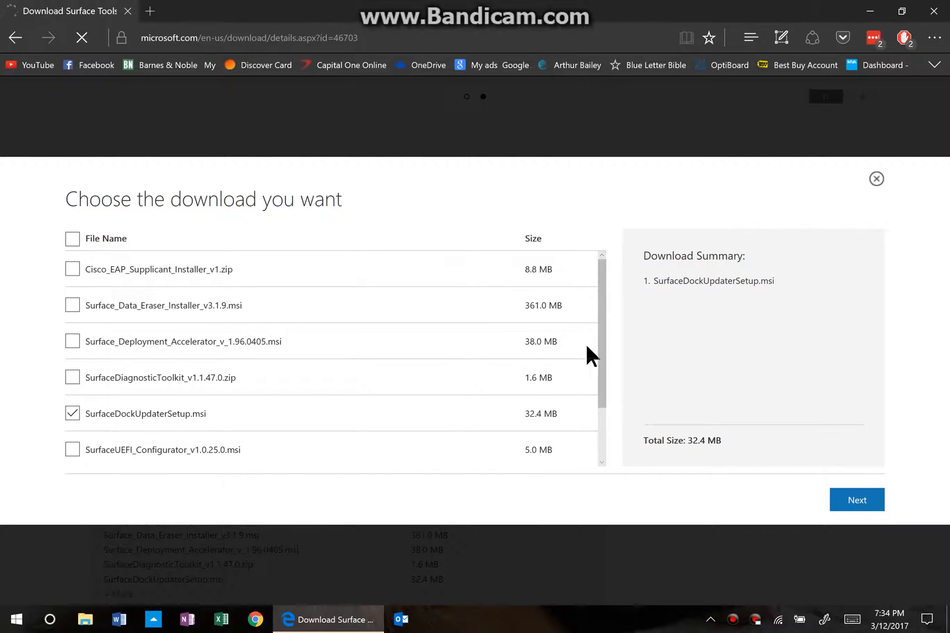
click(856, 499)
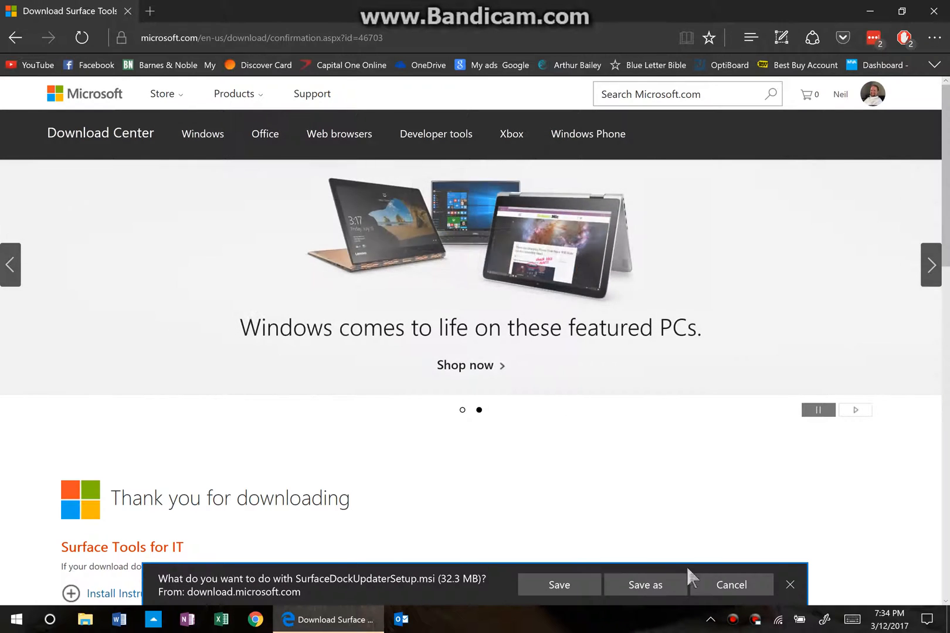
mouse_move(329, 593)
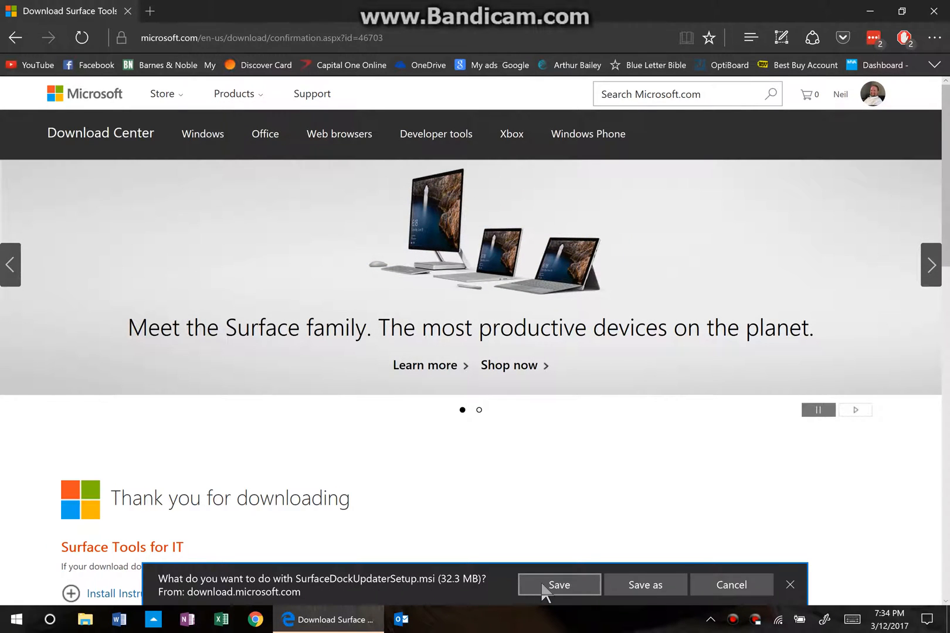
Step: Save SurfaceDockUpdaterSetup.msi and run it, bringing up the Surface Dock Updater Setup Wizard
click(558, 585)
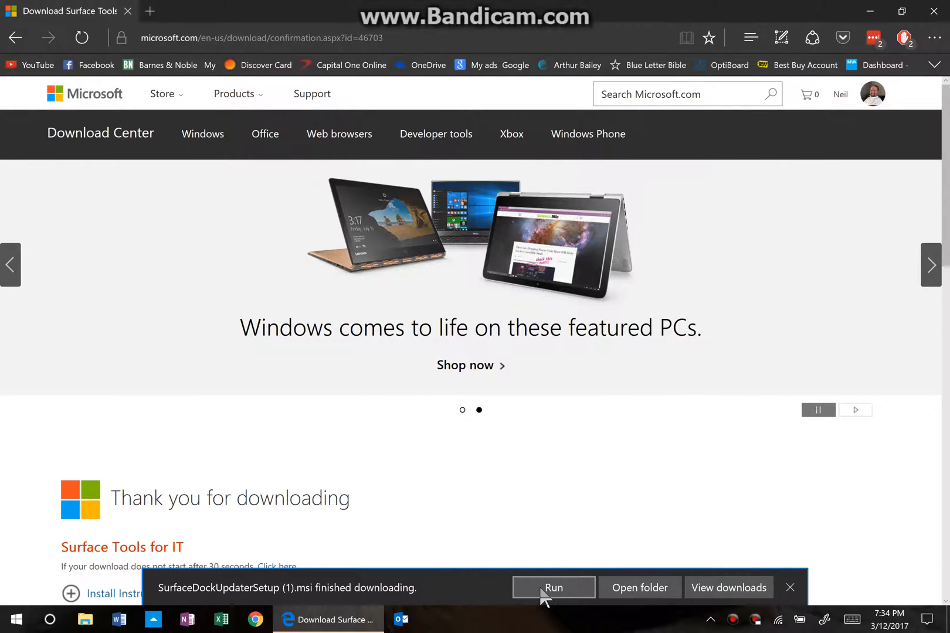
click(552, 587)
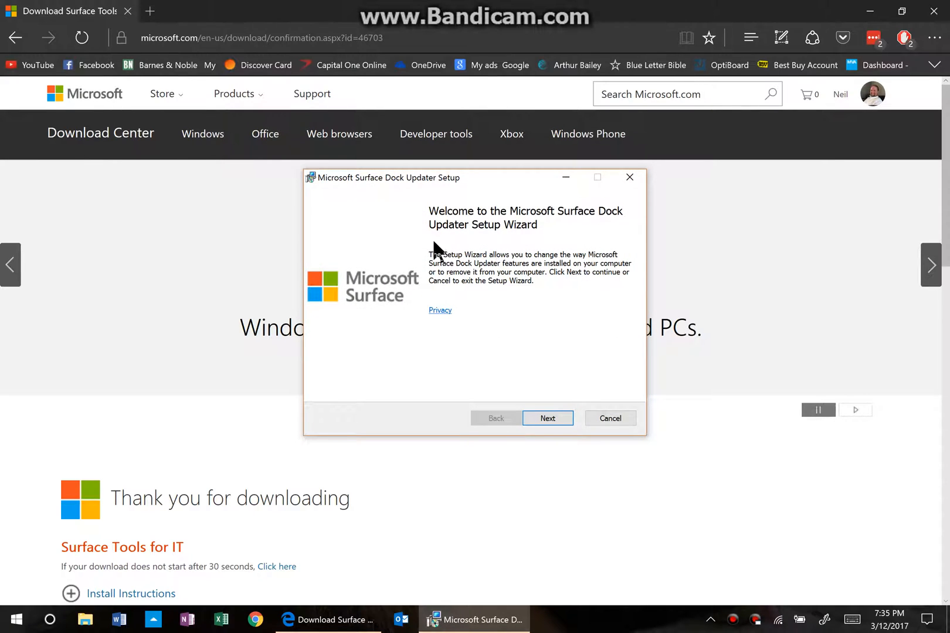
mouse_move(484, 245)
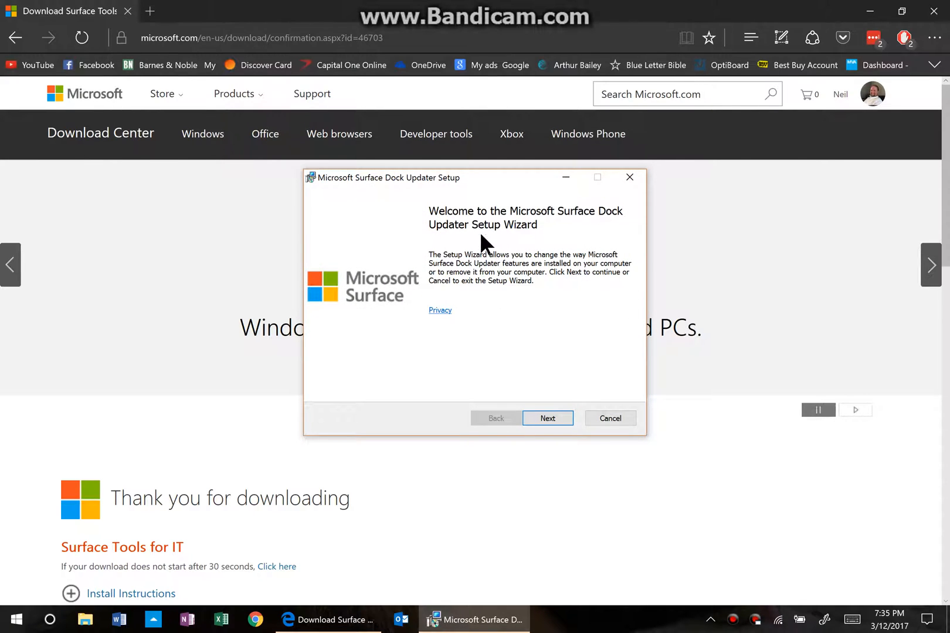
mouse_move(600, 251)
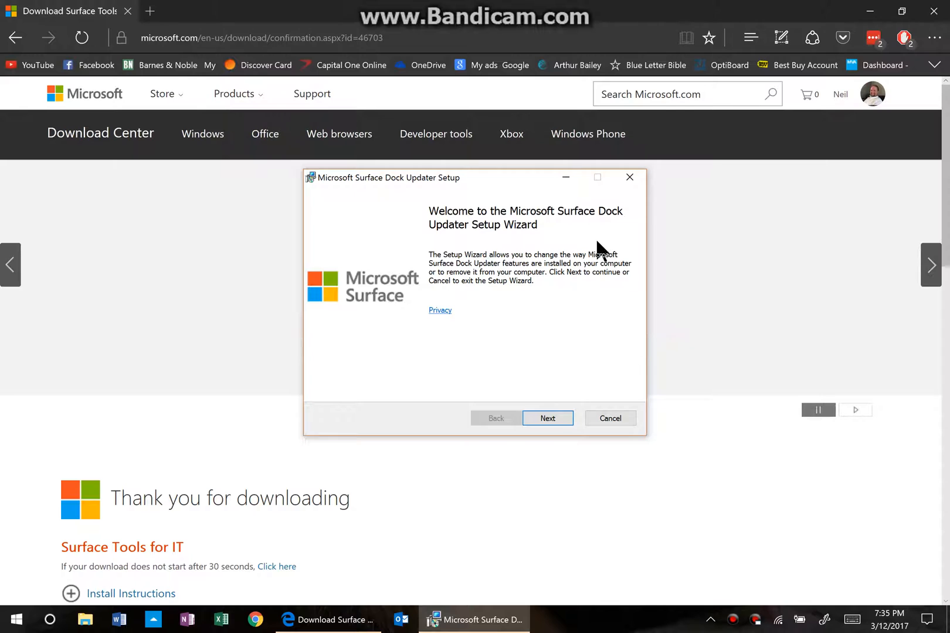
mouse_move(688, 294)
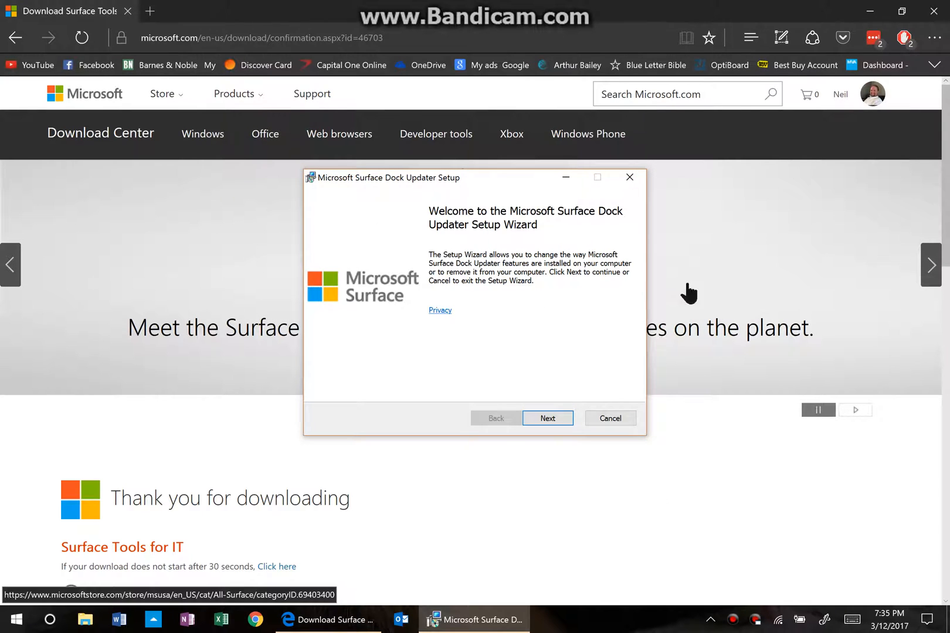
mouse_move(469, 258)
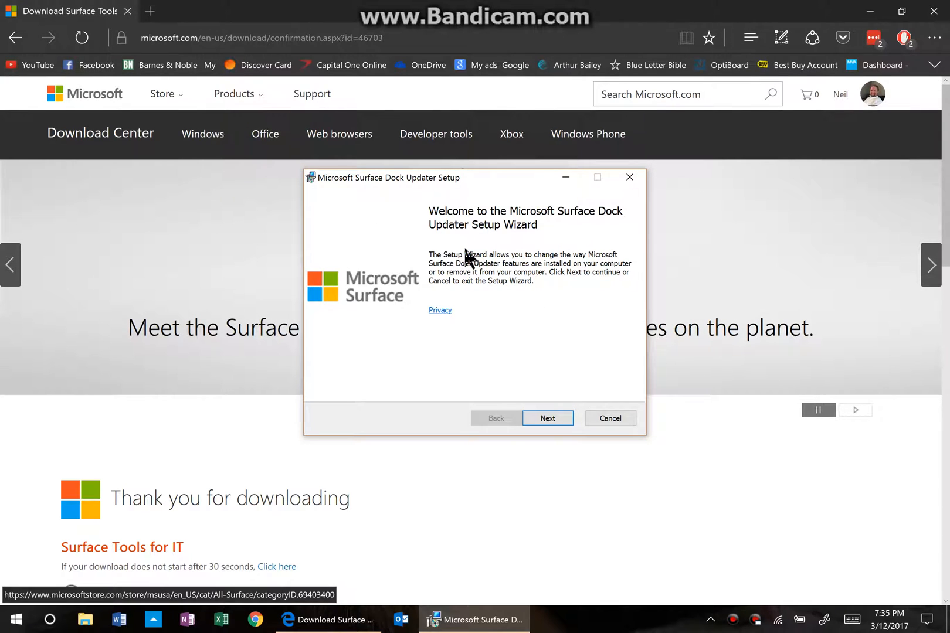
mouse_move(478, 261)
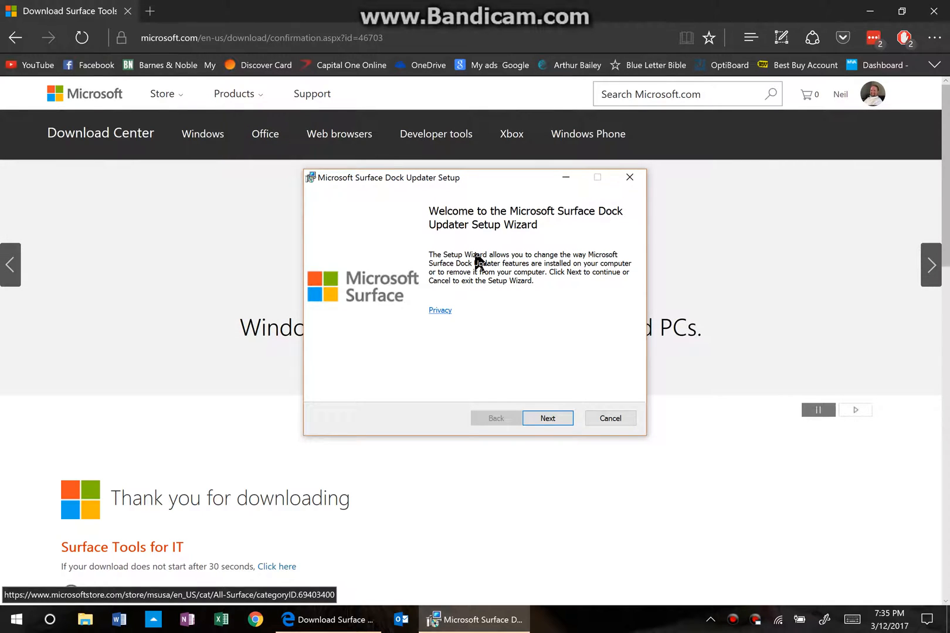
mouse_move(496, 314)
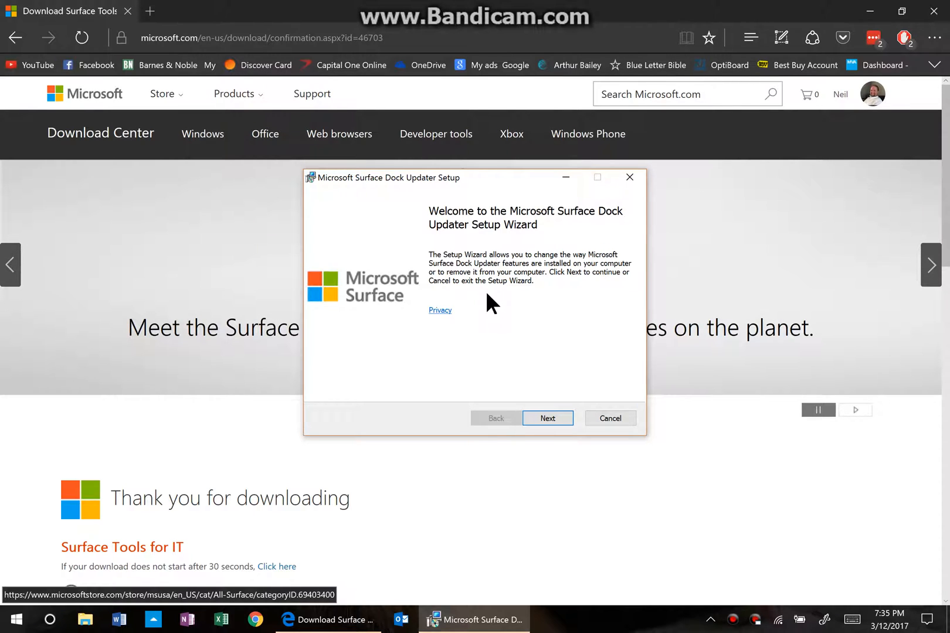
mouse_move(545, 285)
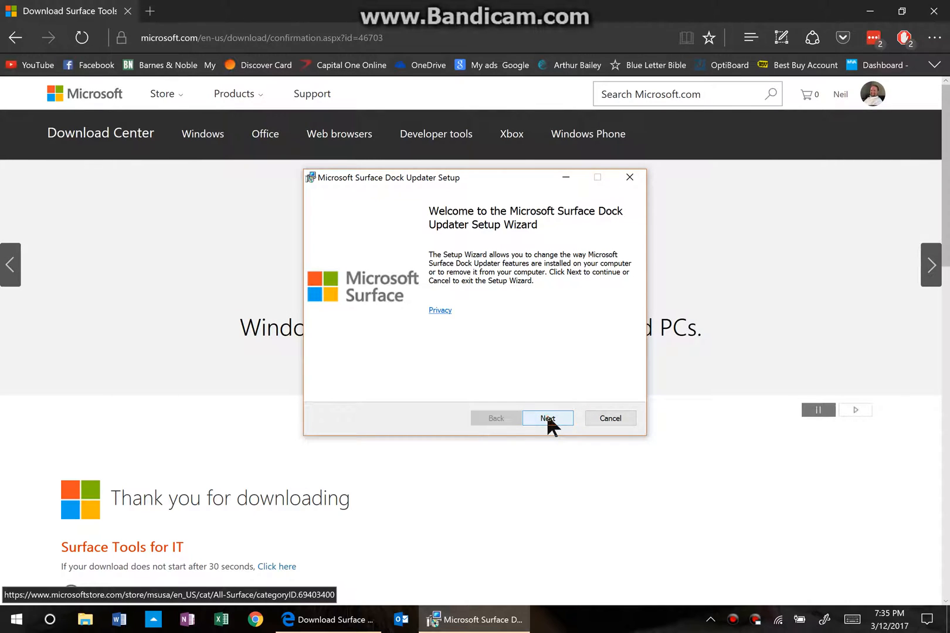
Step: Cancel the Surface Dock Updater setup and finish the interrupted wizard without installing
click(547, 418)
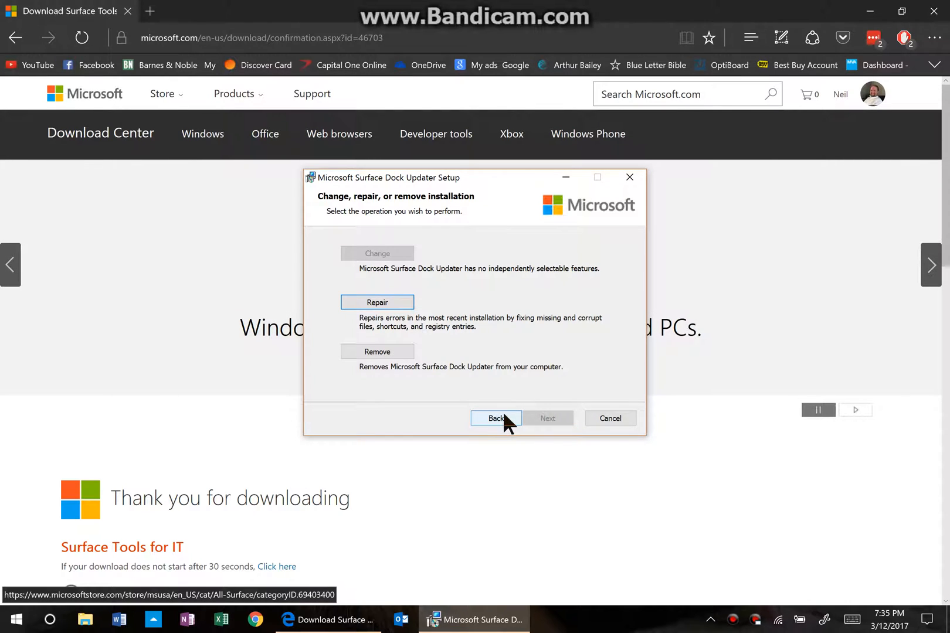
mouse_move(617, 393)
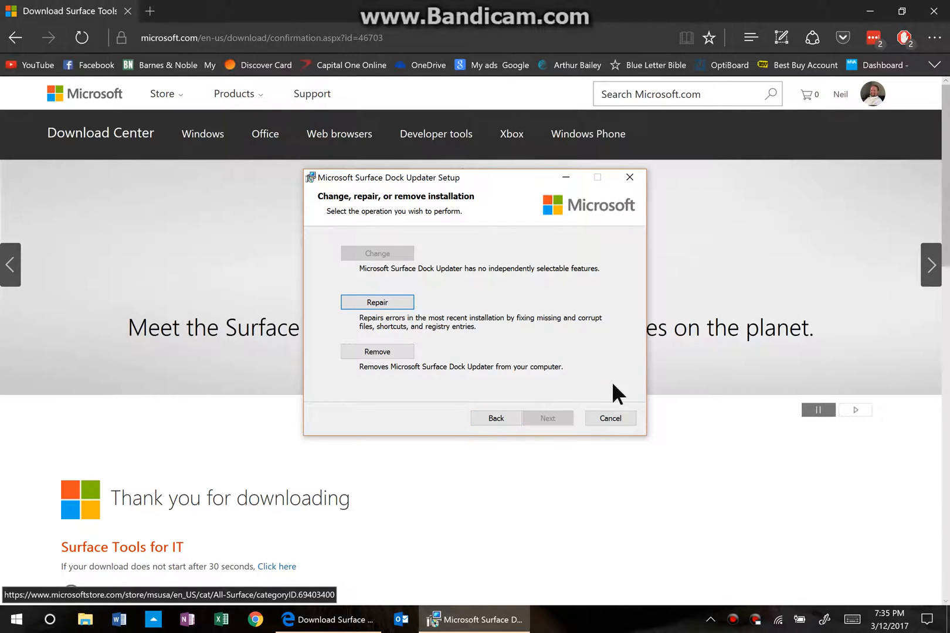
mouse_move(512, 297)
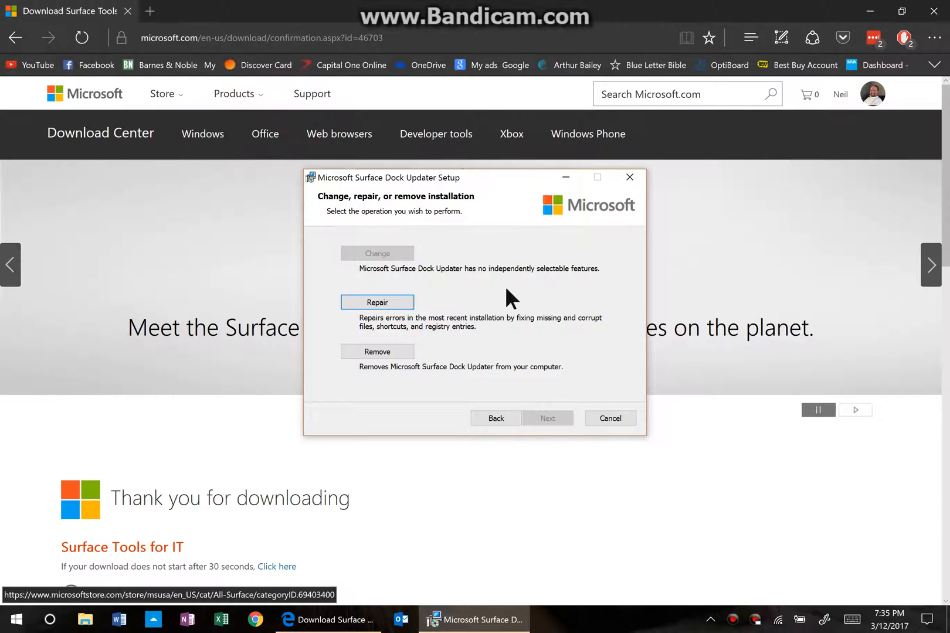
mouse_move(479, 268)
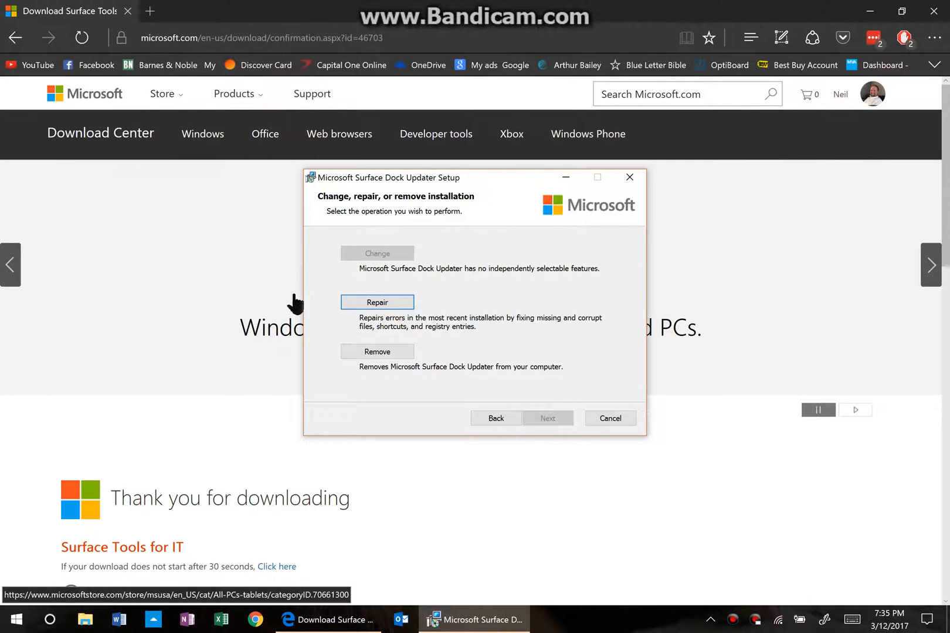
mouse_move(496, 259)
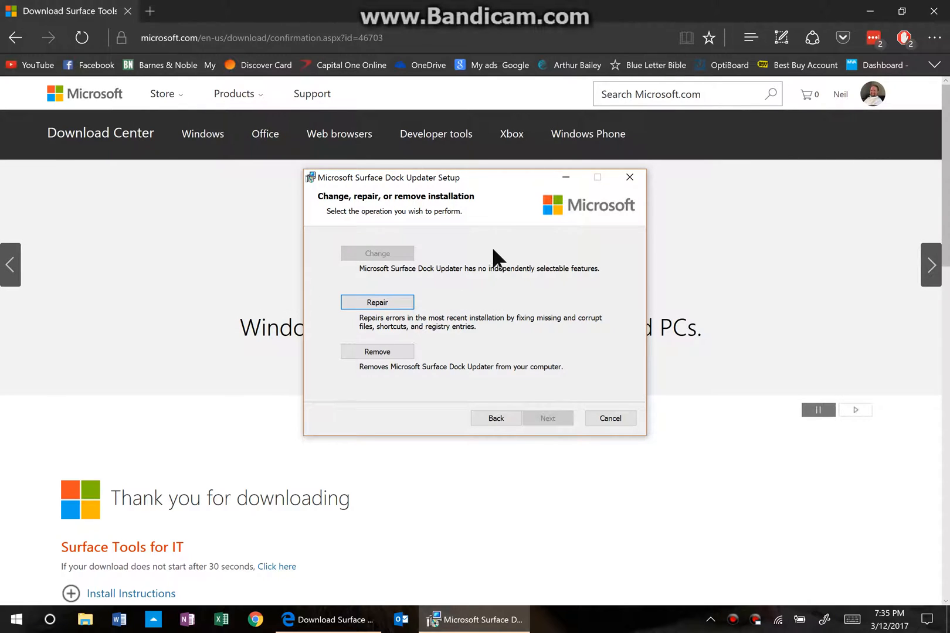
mouse_move(359, 188)
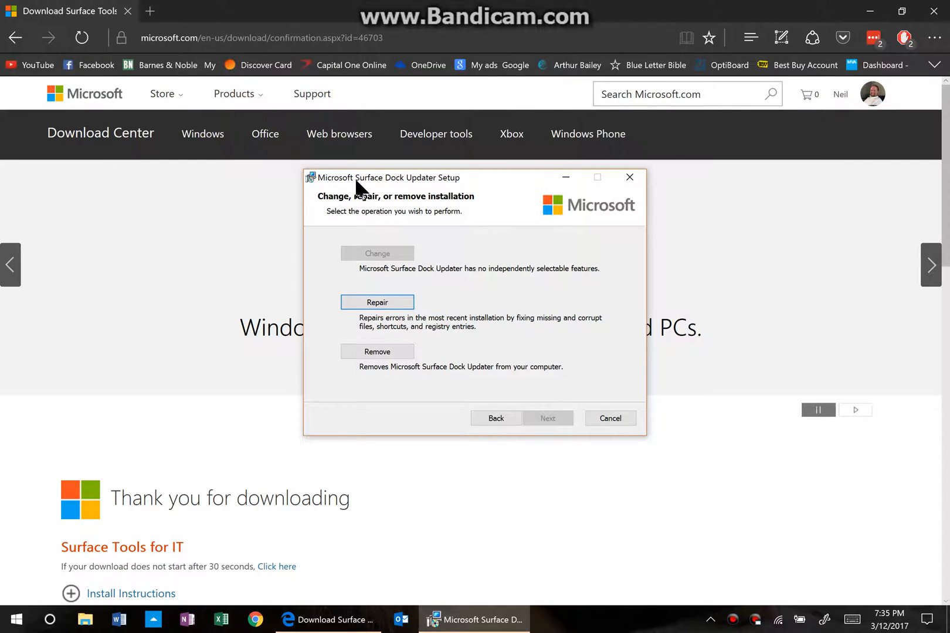
mouse_move(481, 209)
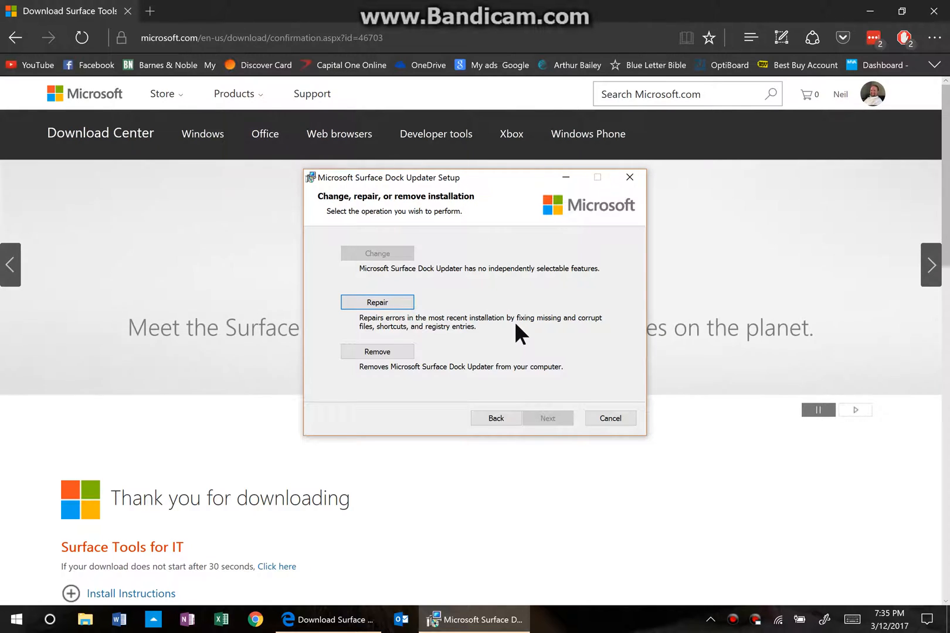
mouse_move(651, 313)
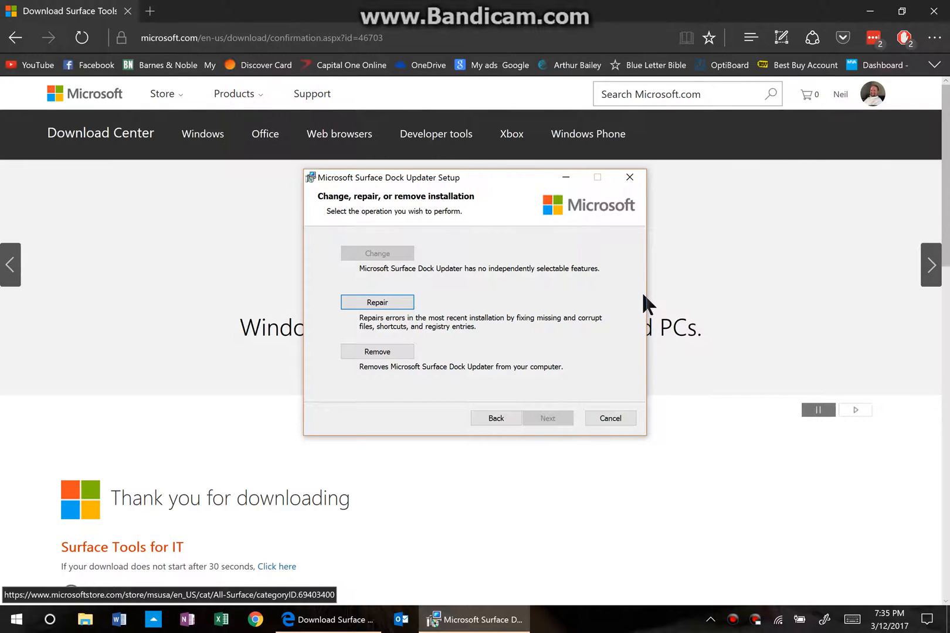
mouse_move(649, 307)
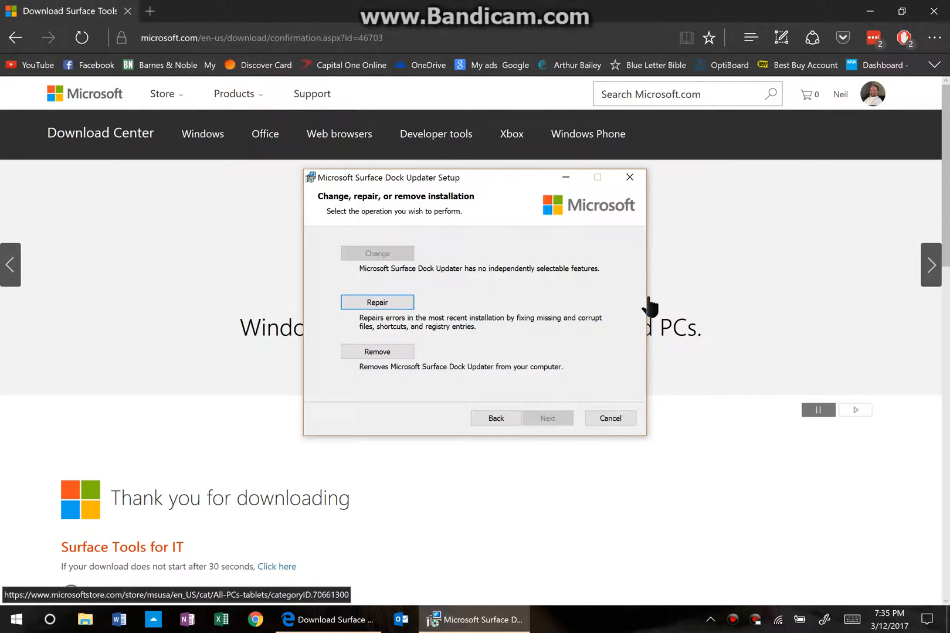
mouse_move(487, 301)
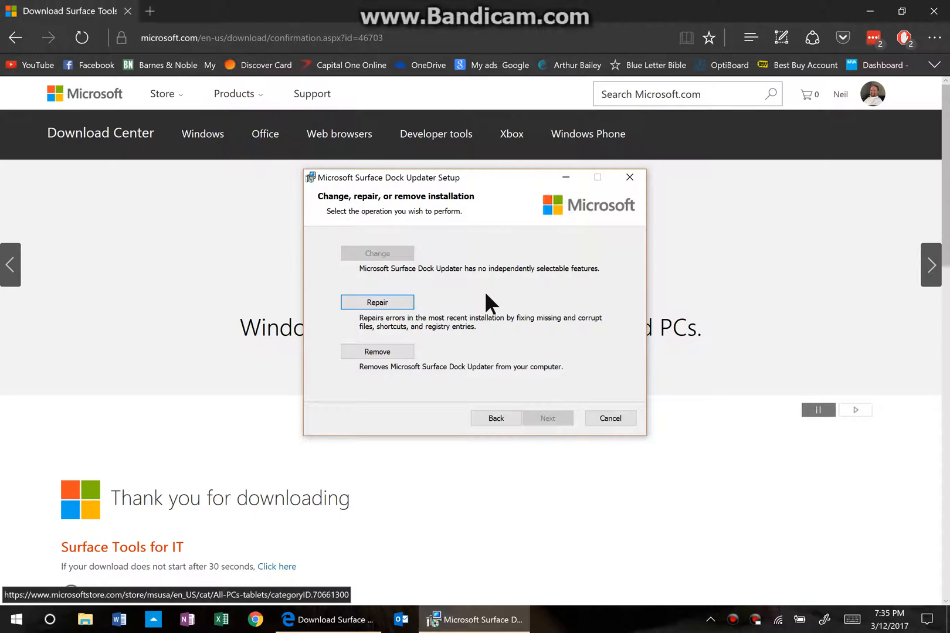
mouse_move(490, 312)
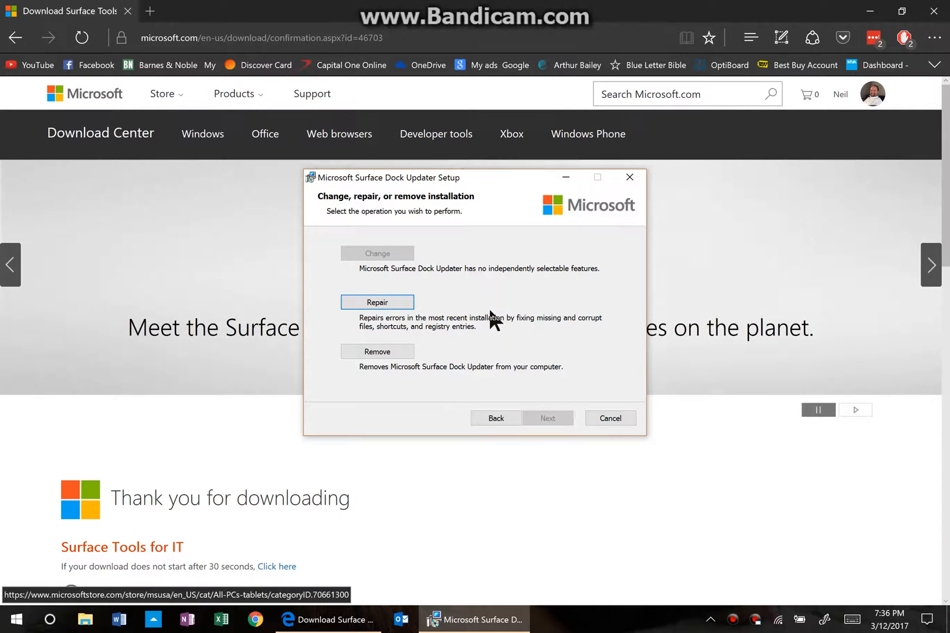
mouse_move(448, 224)
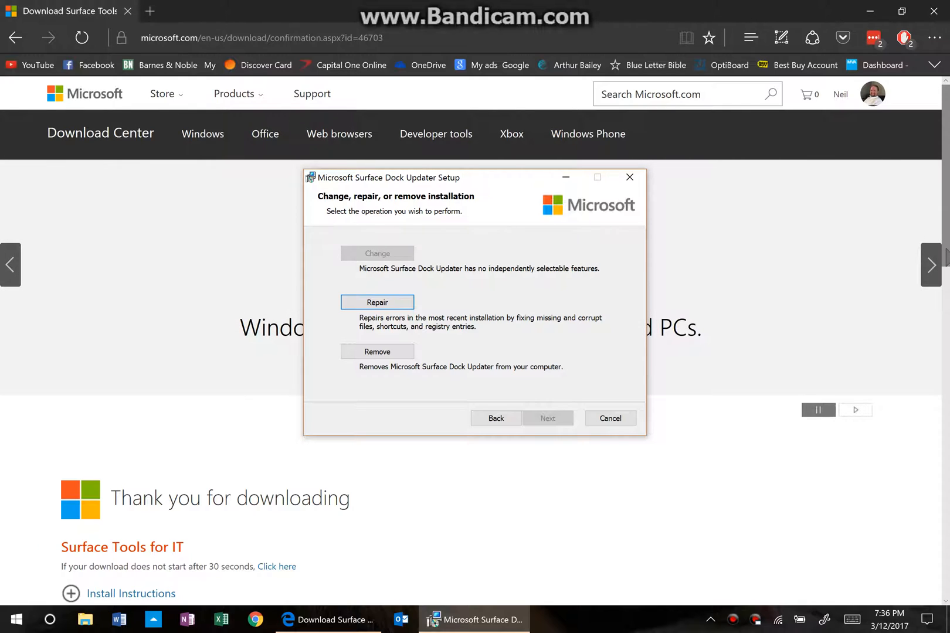
mouse_move(651, 283)
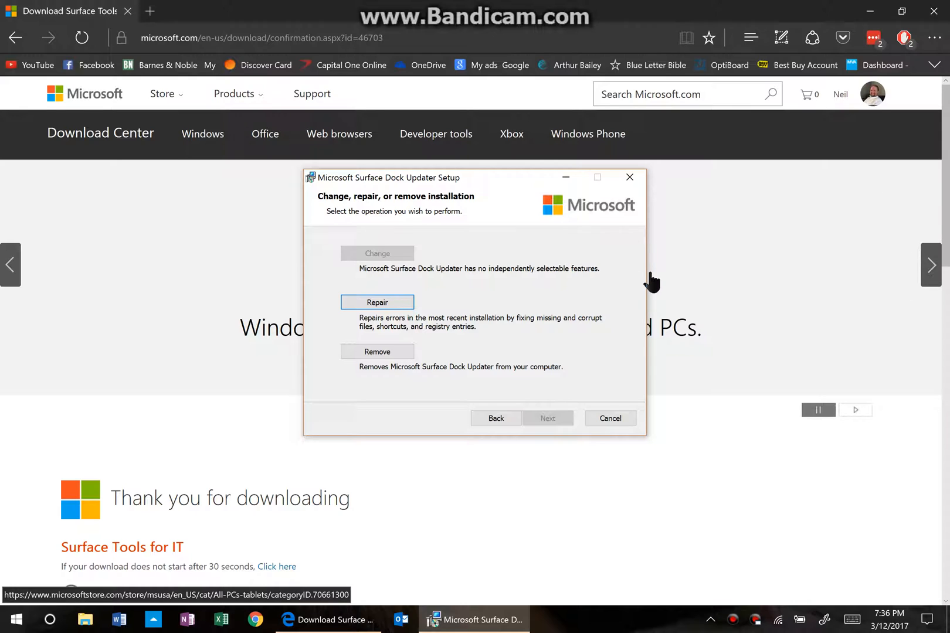
mouse_move(653, 281)
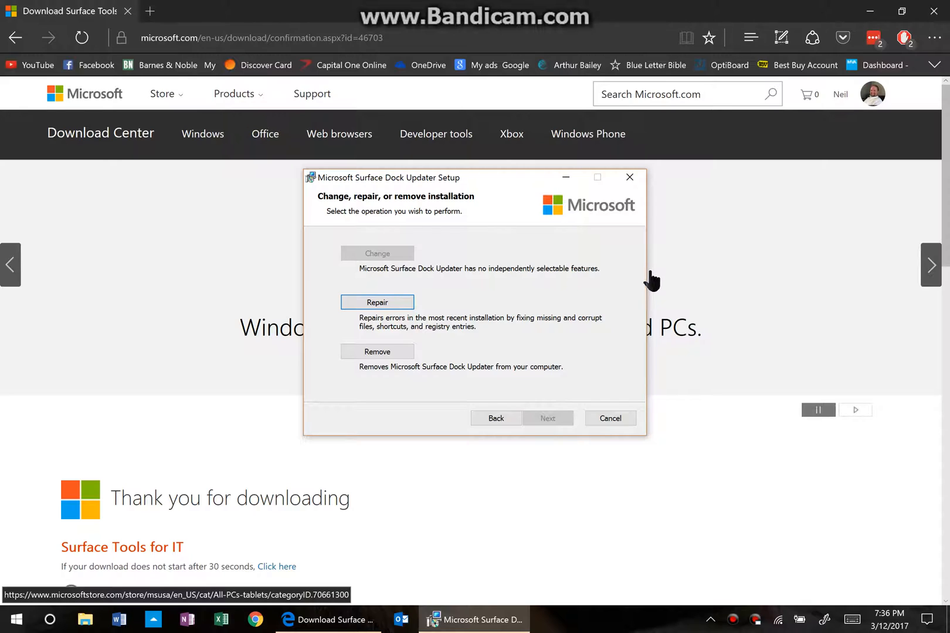
mouse_move(651, 297)
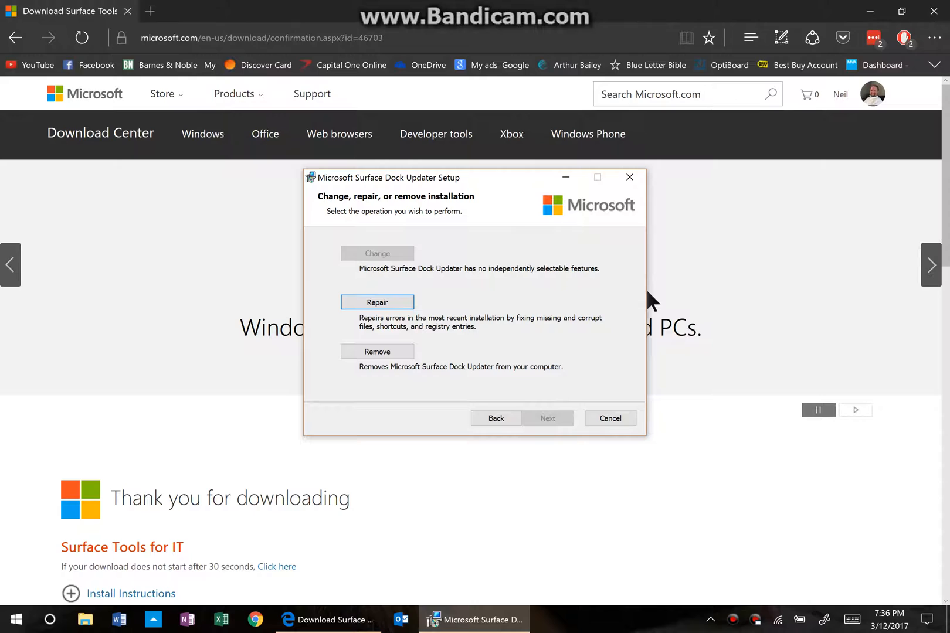
mouse_move(662, 416)
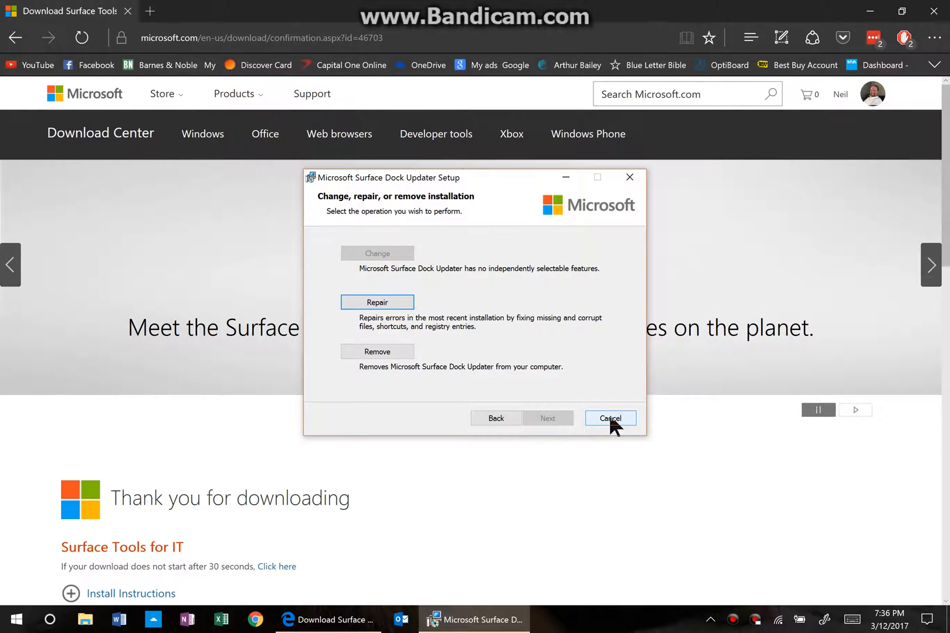
click(610, 419)
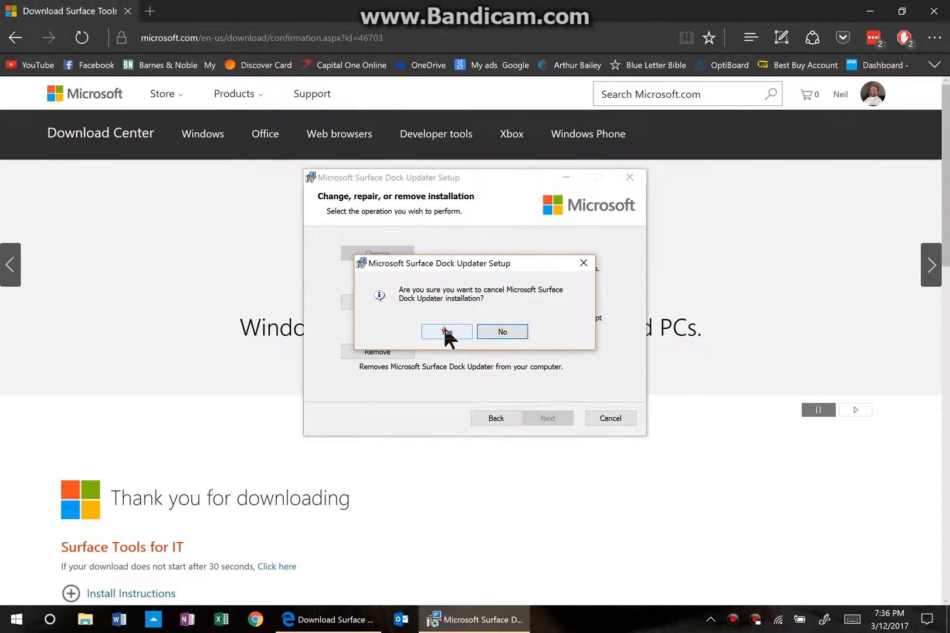
click(446, 332)
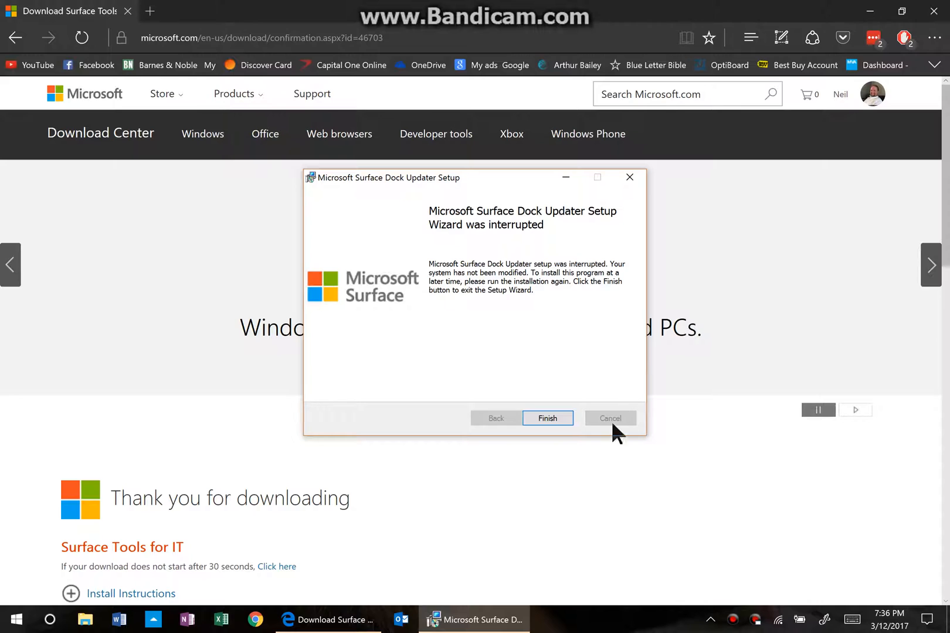
click(547, 418)
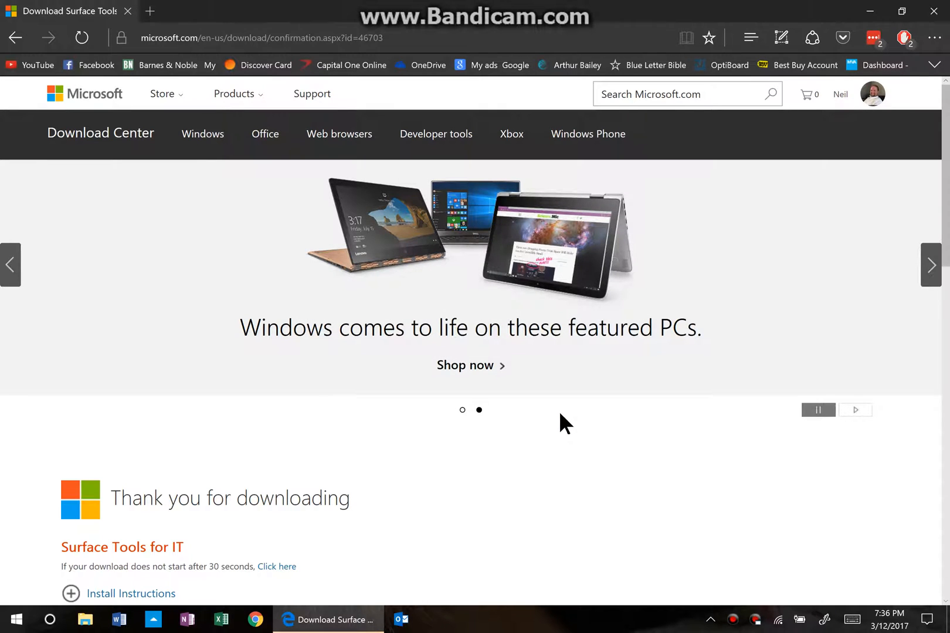
mouse_move(782, 272)
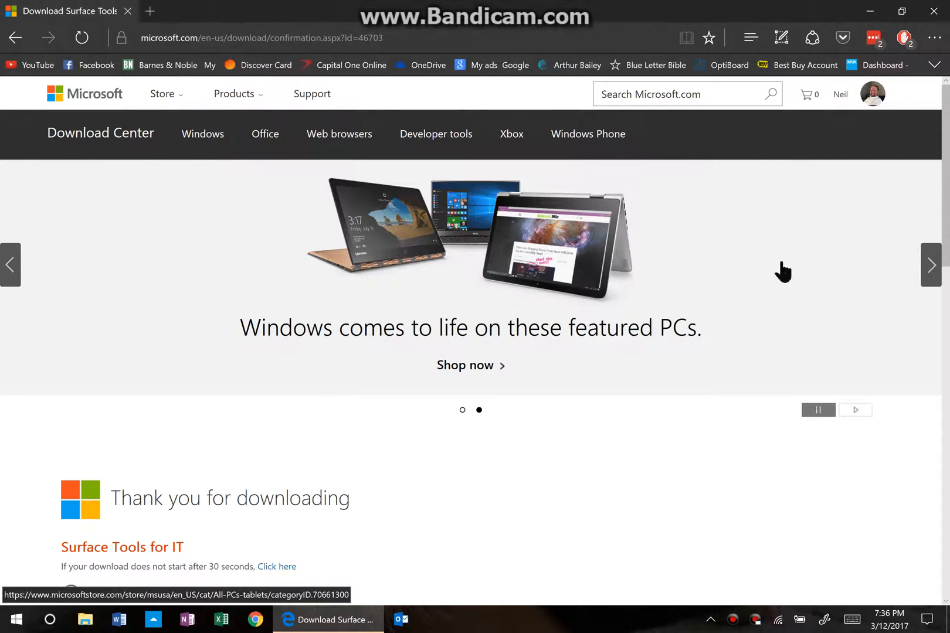
mouse_move(615, 244)
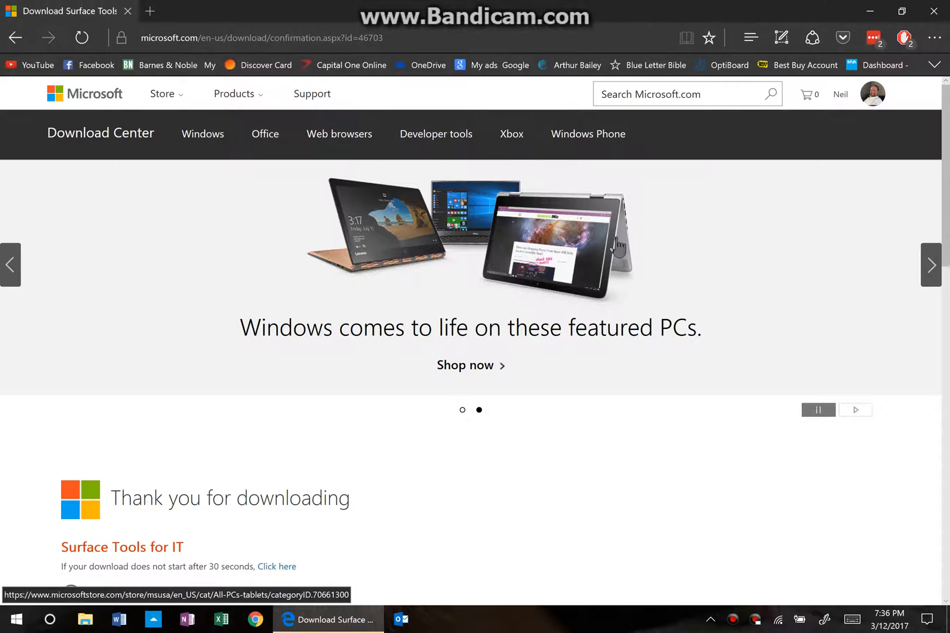
mouse_move(504, 218)
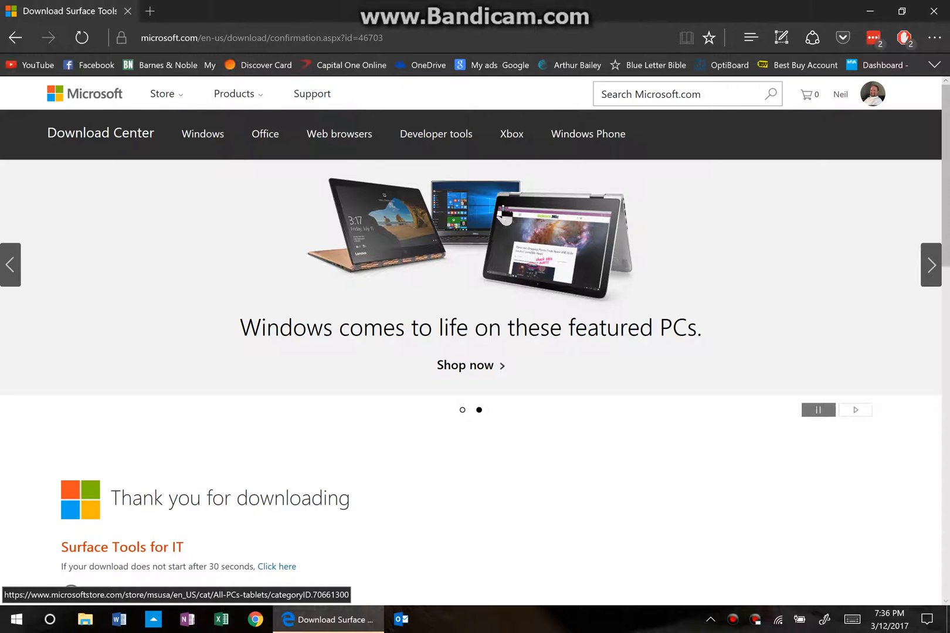
mouse_move(460, 309)
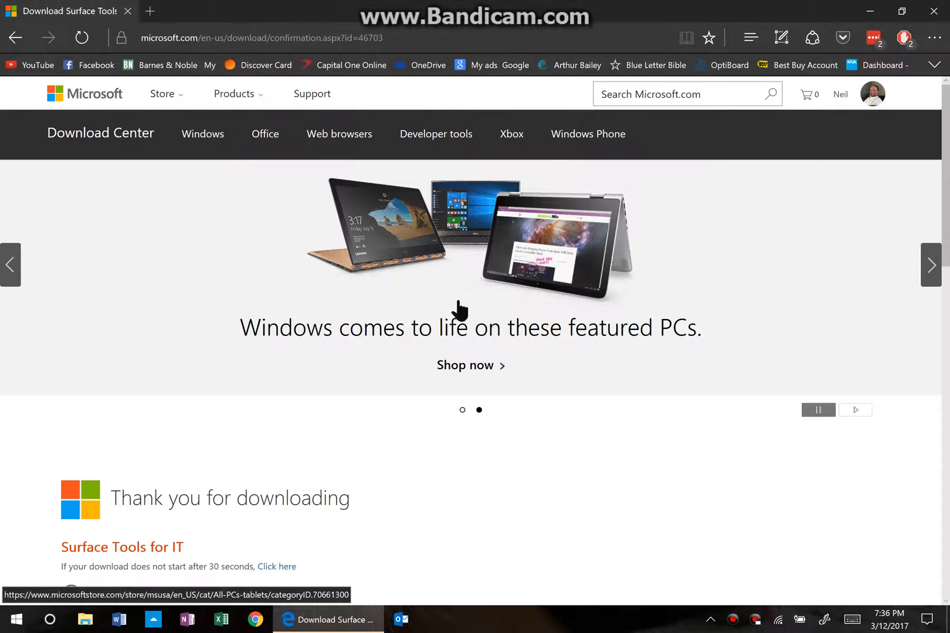
mouse_move(593, 321)
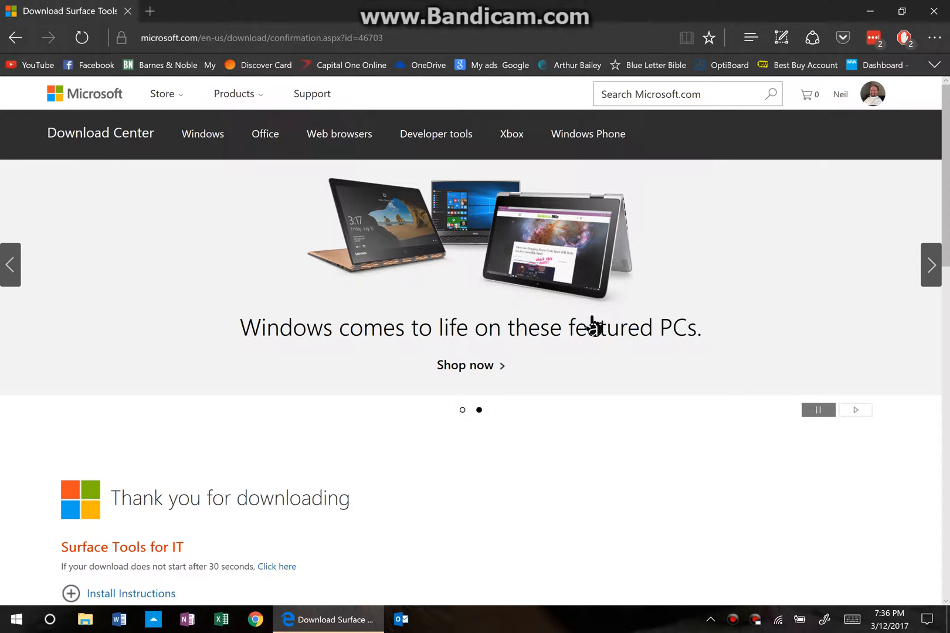
mouse_move(478, 360)
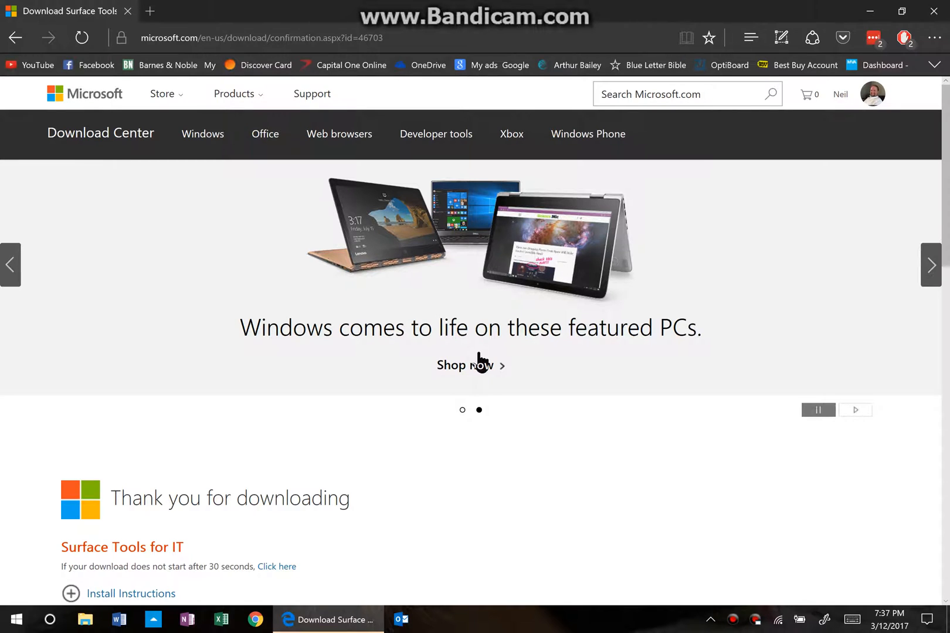
mouse_move(485, 396)
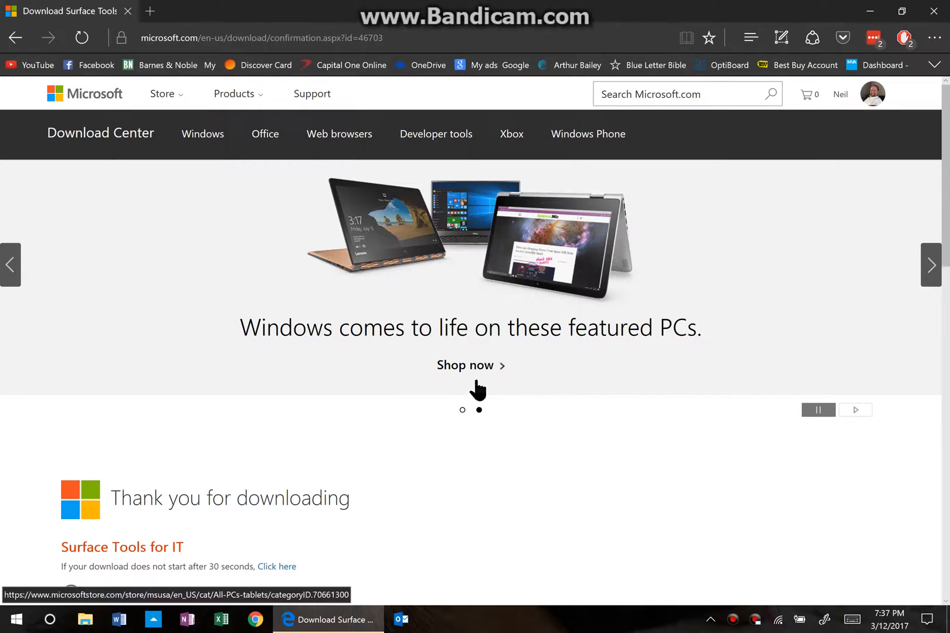
mouse_move(563, 339)
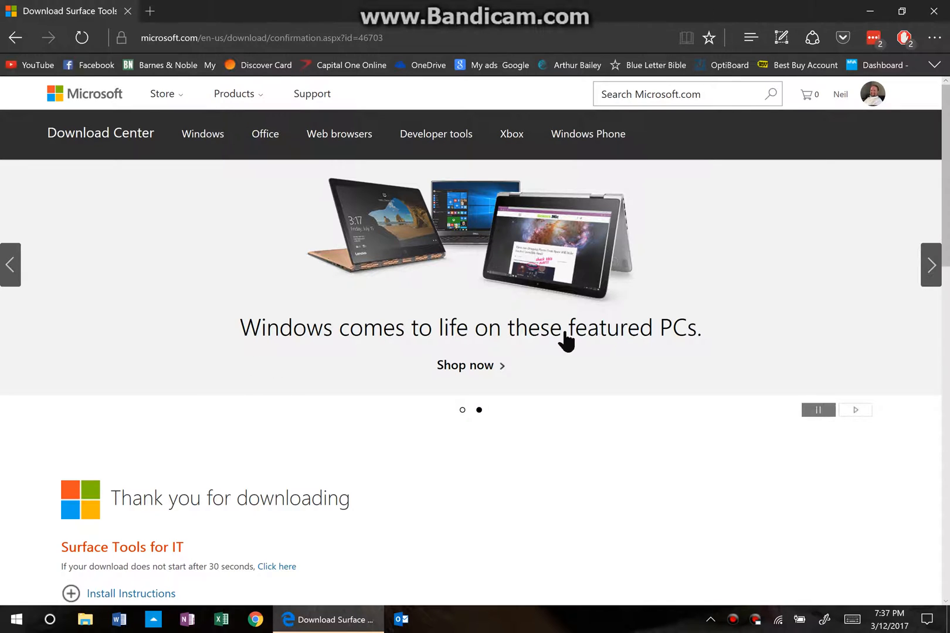
mouse_move(578, 333)
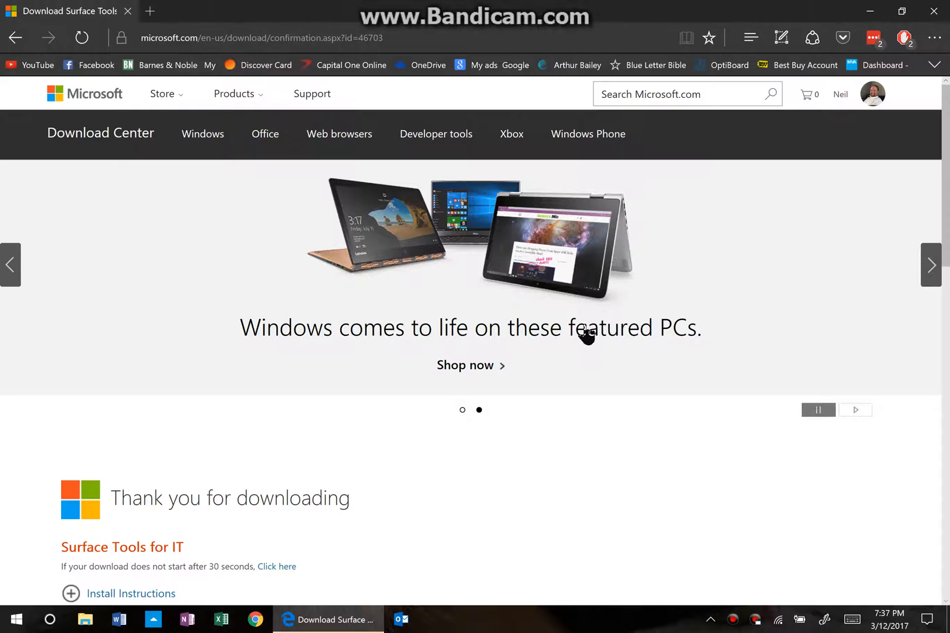
mouse_move(575, 340)
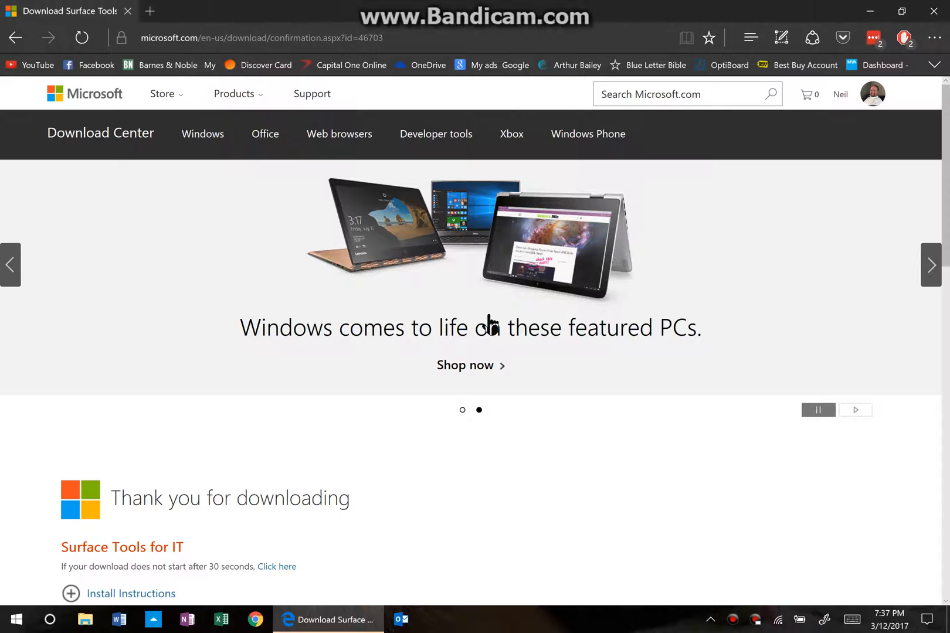
mouse_move(436, 374)
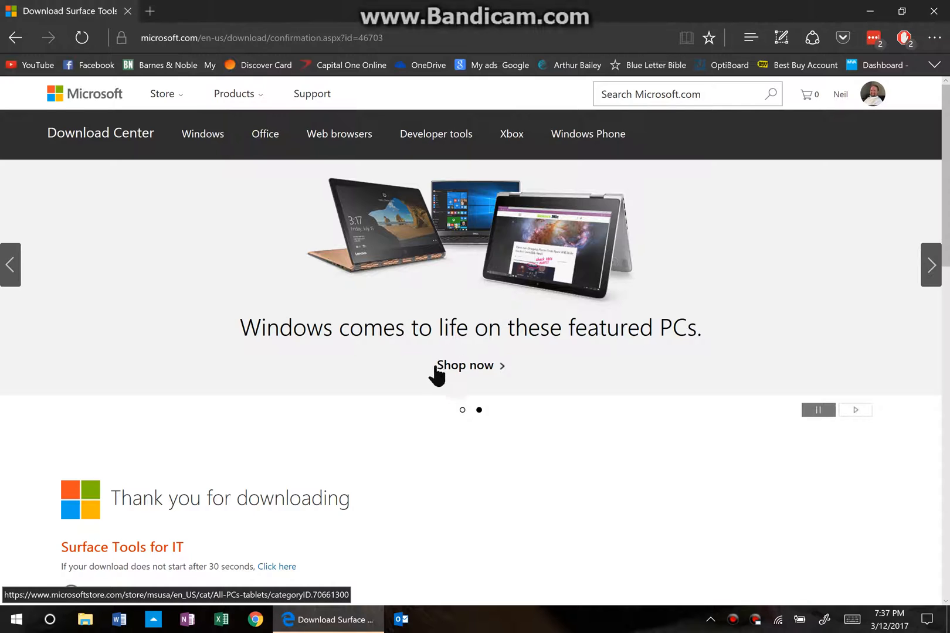
mouse_move(479, 261)
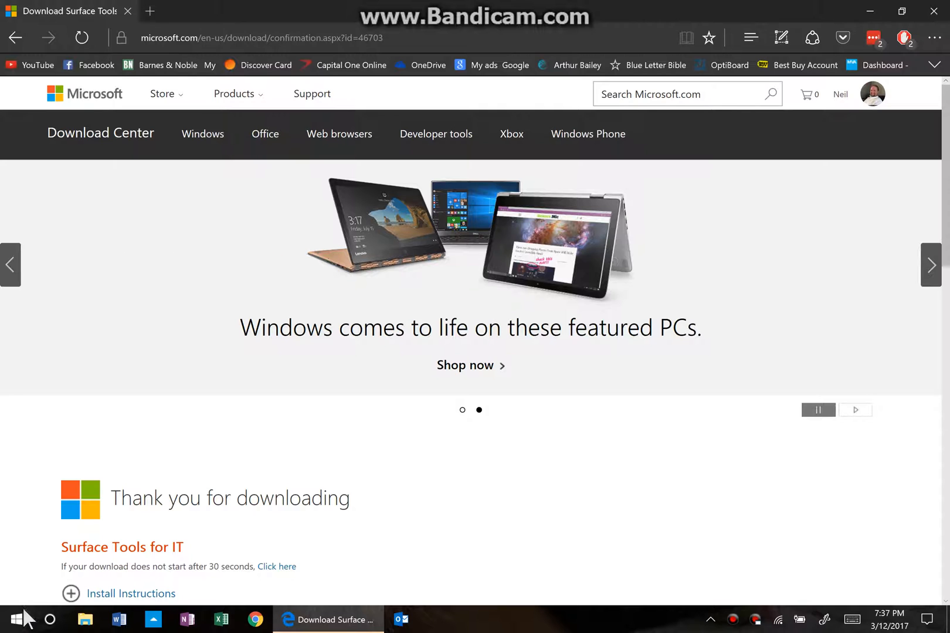
Step: Show Microsoft Surface Dock Updater under Recently added in the Start menu
click(16, 620)
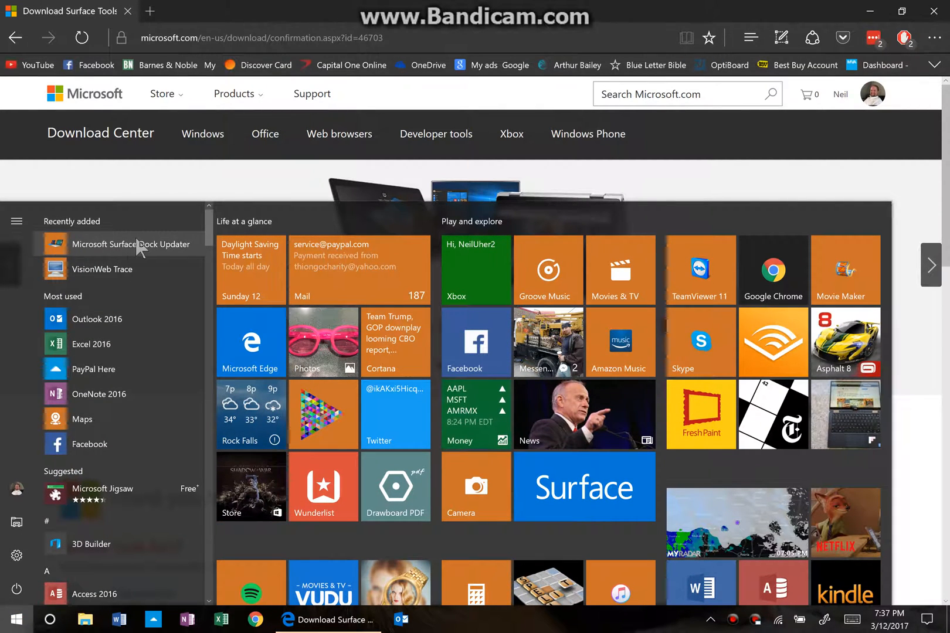
mouse_move(360, 197)
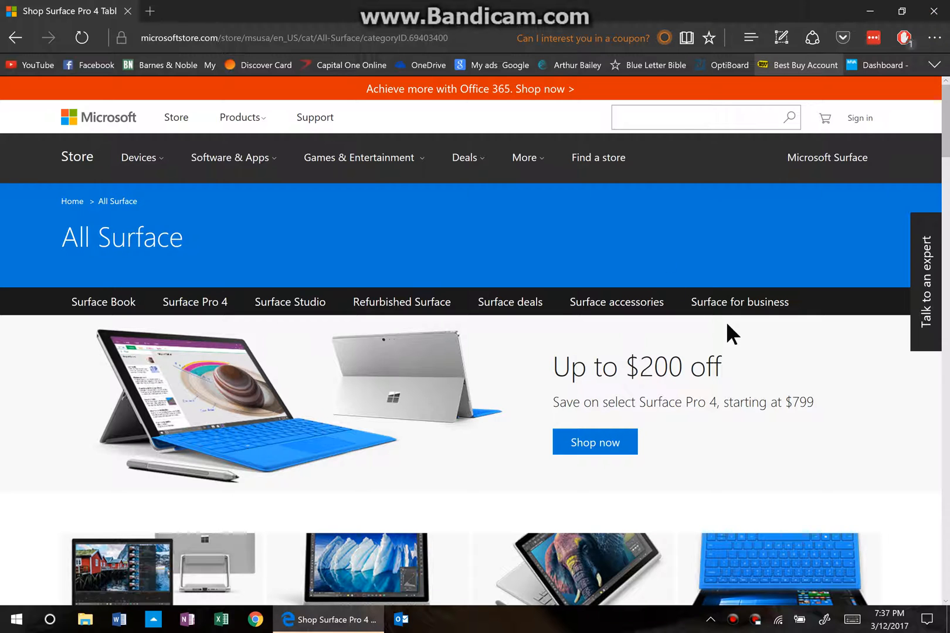
mouse_move(599, 310)
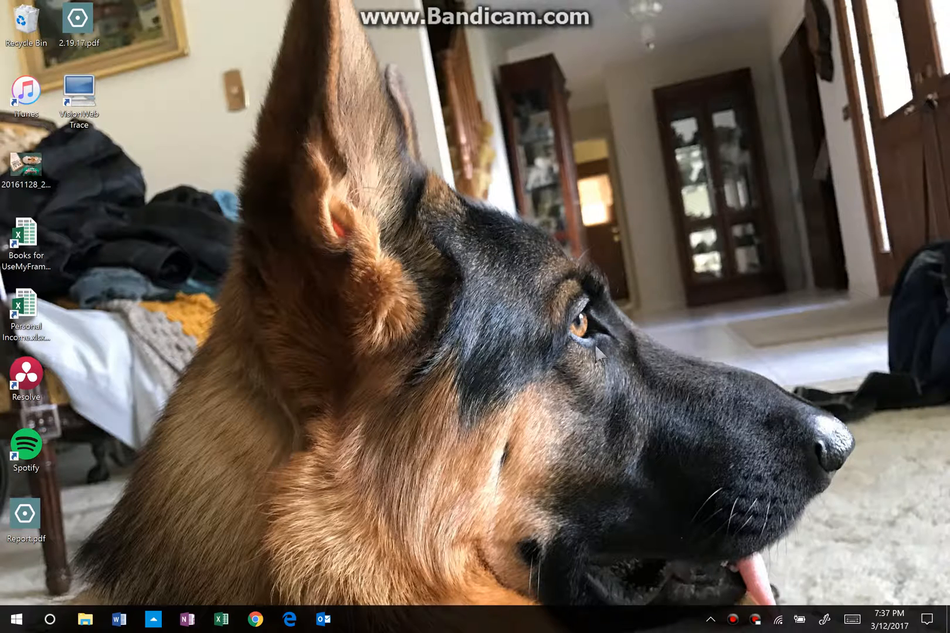
mouse_move(218, 352)
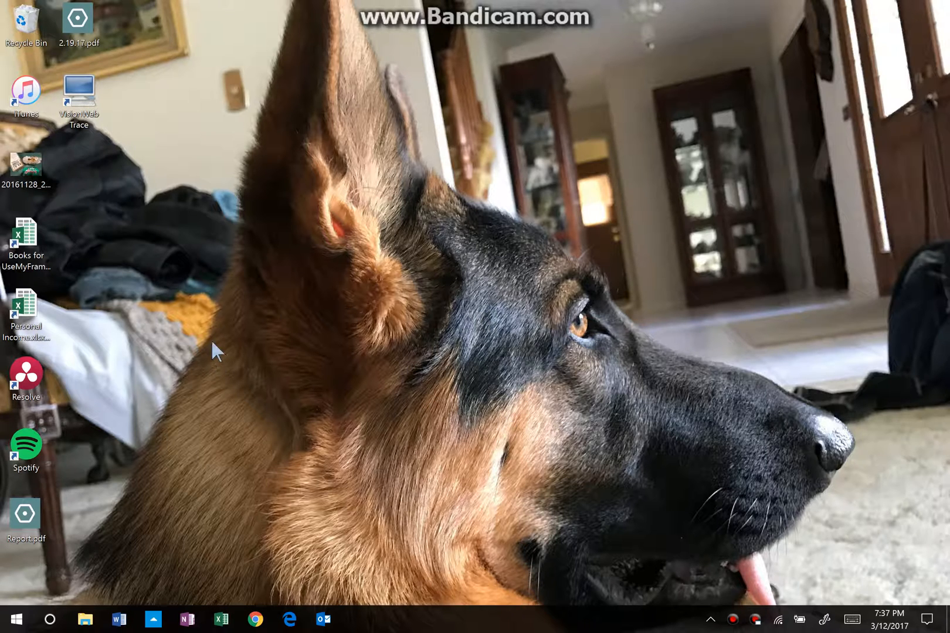
mouse_move(158, 369)
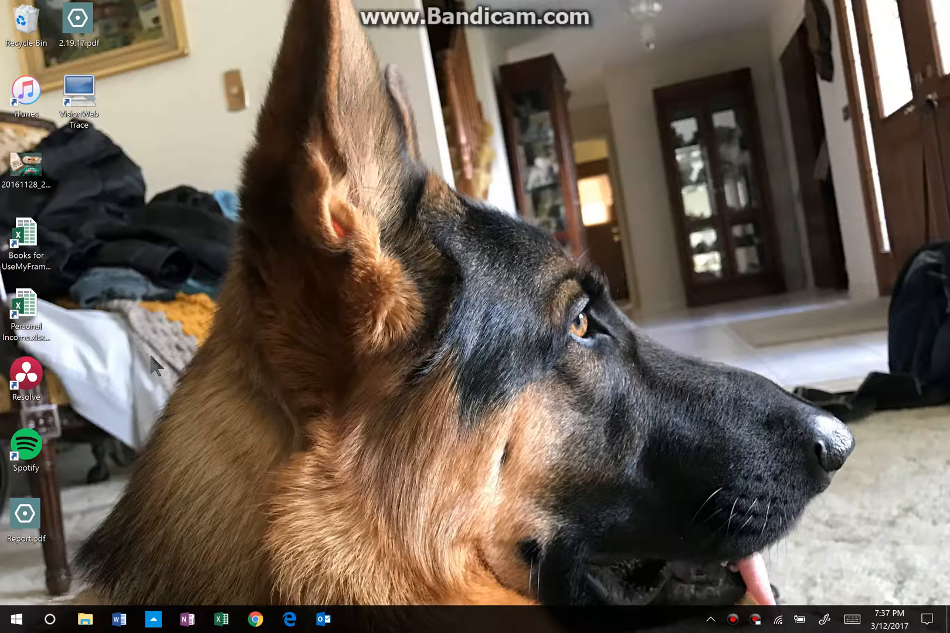
mouse_move(639, 238)
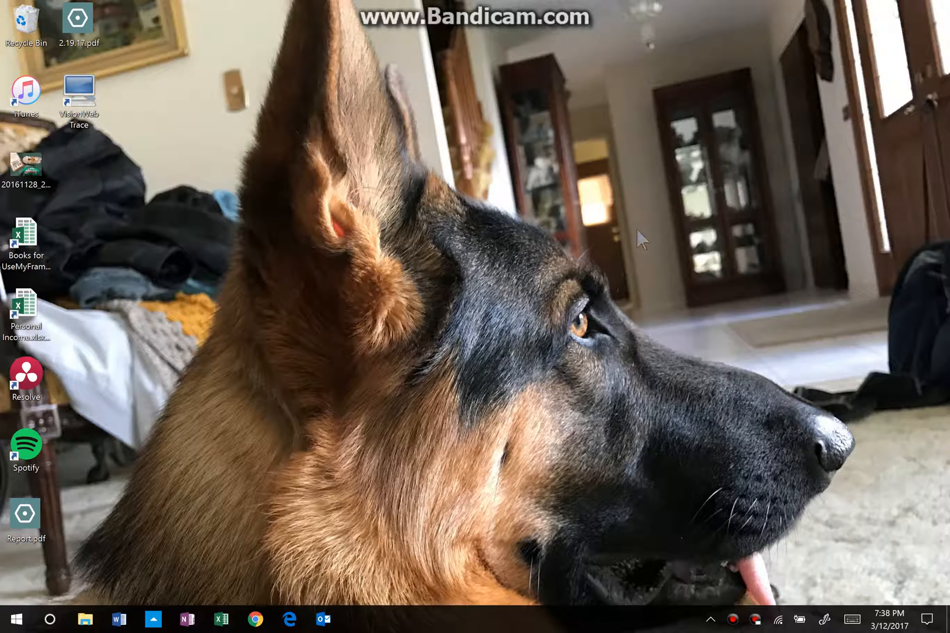
mouse_move(576, 212)
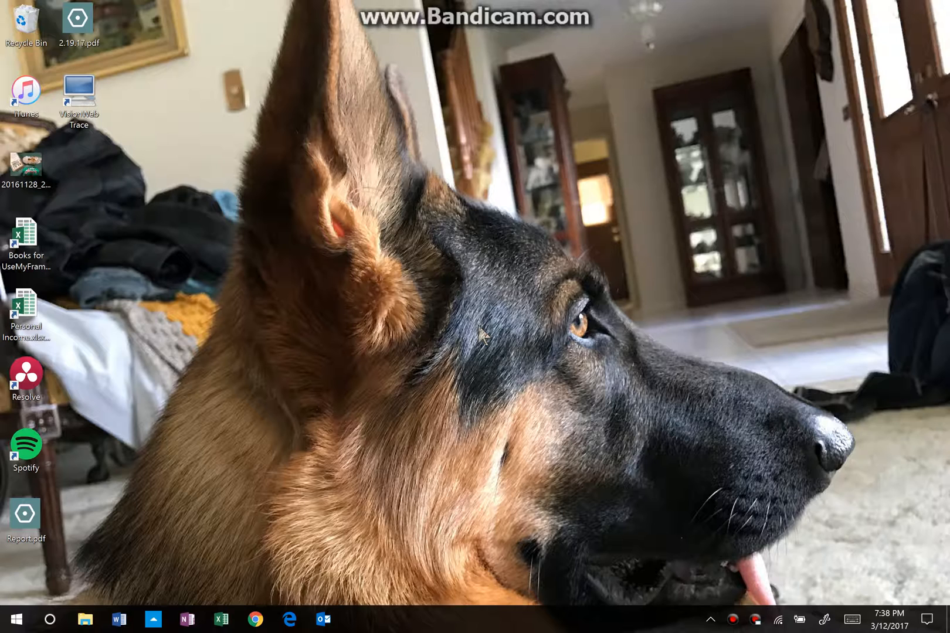
mouse_move(373, 151)
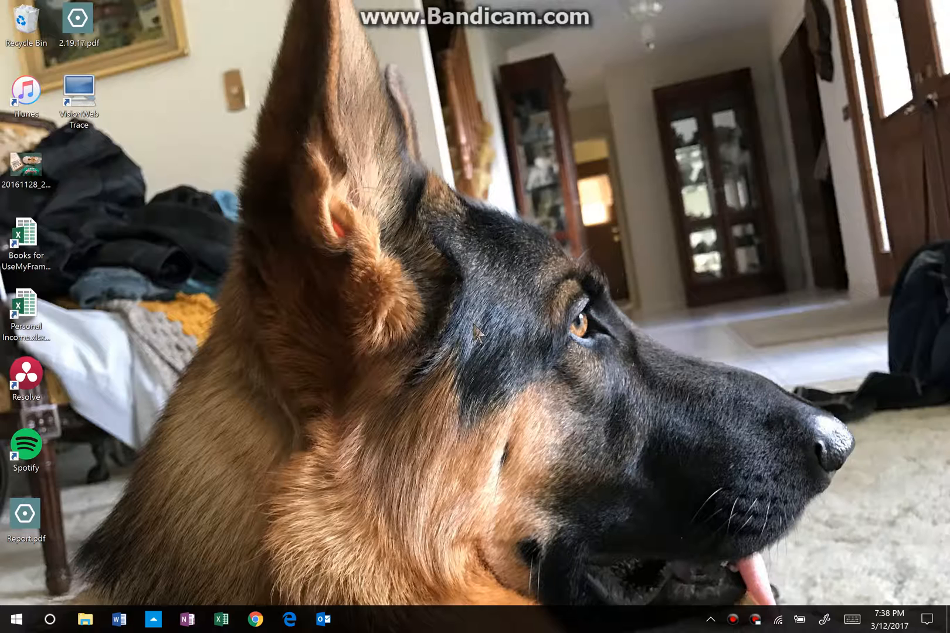
mouse_move(485, 260)
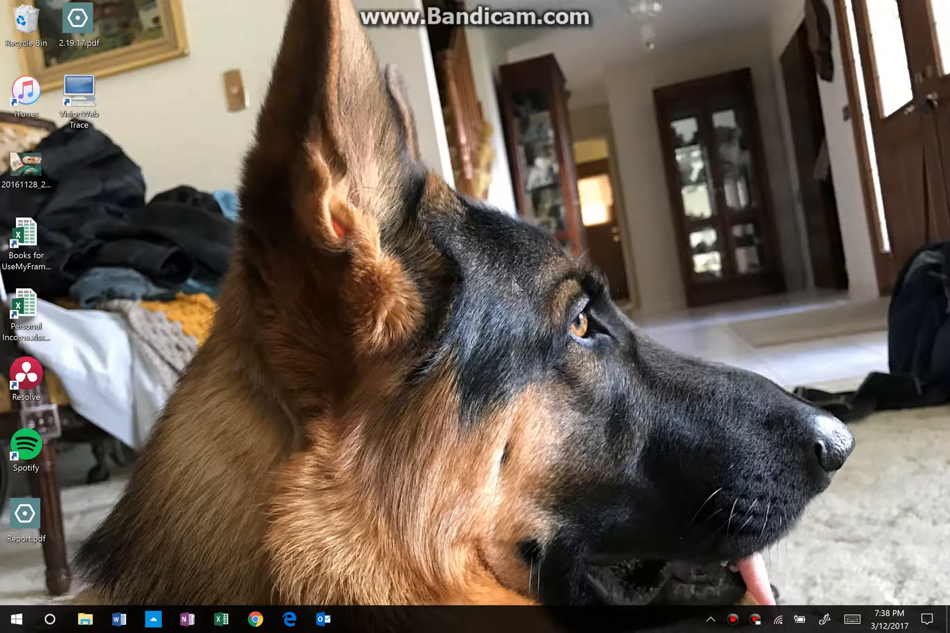
mouse_move(607, 266)
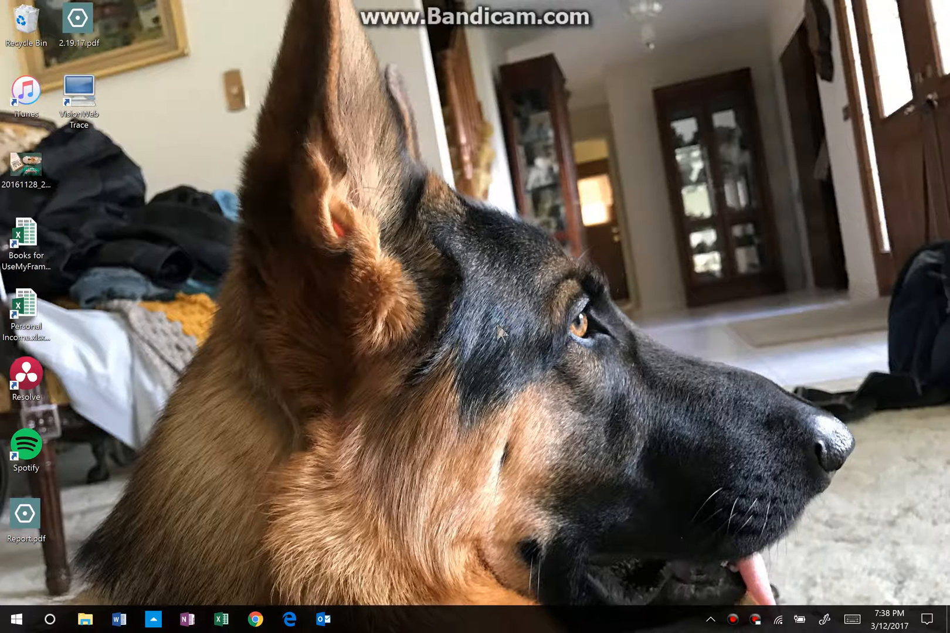
mouse_move(490, 352)
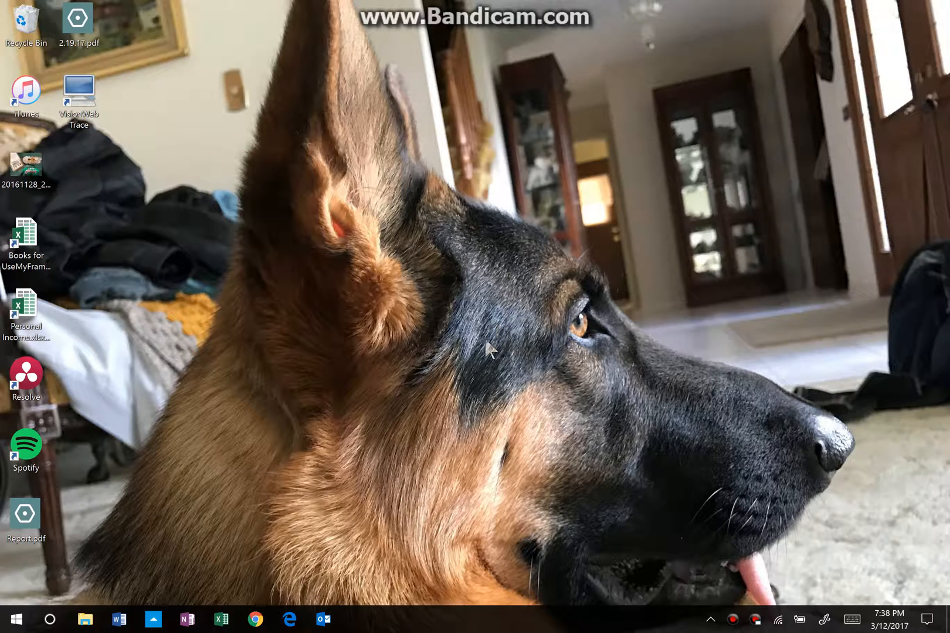